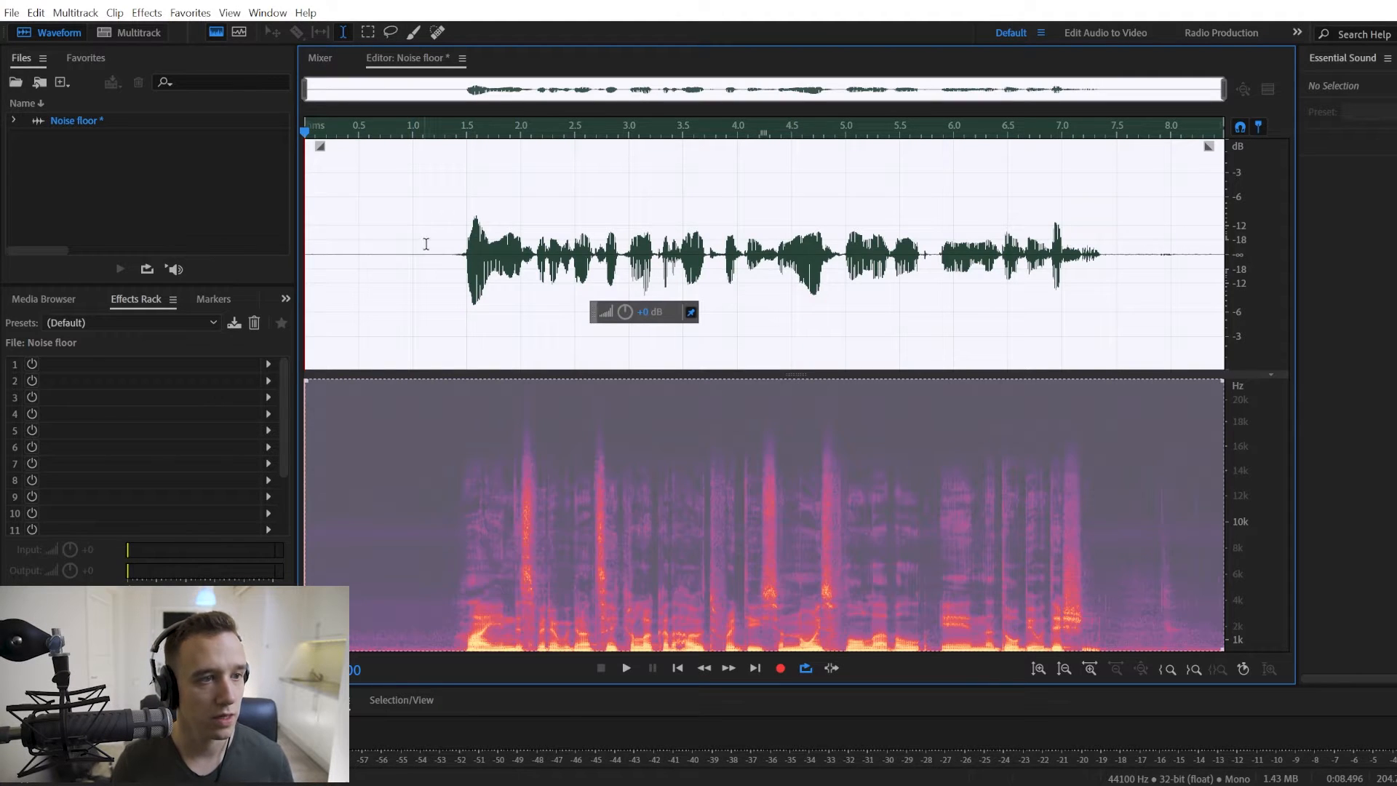
# Open the FFT Filter effect on the Noise floor clip.
pyautogui.click(146, 13)
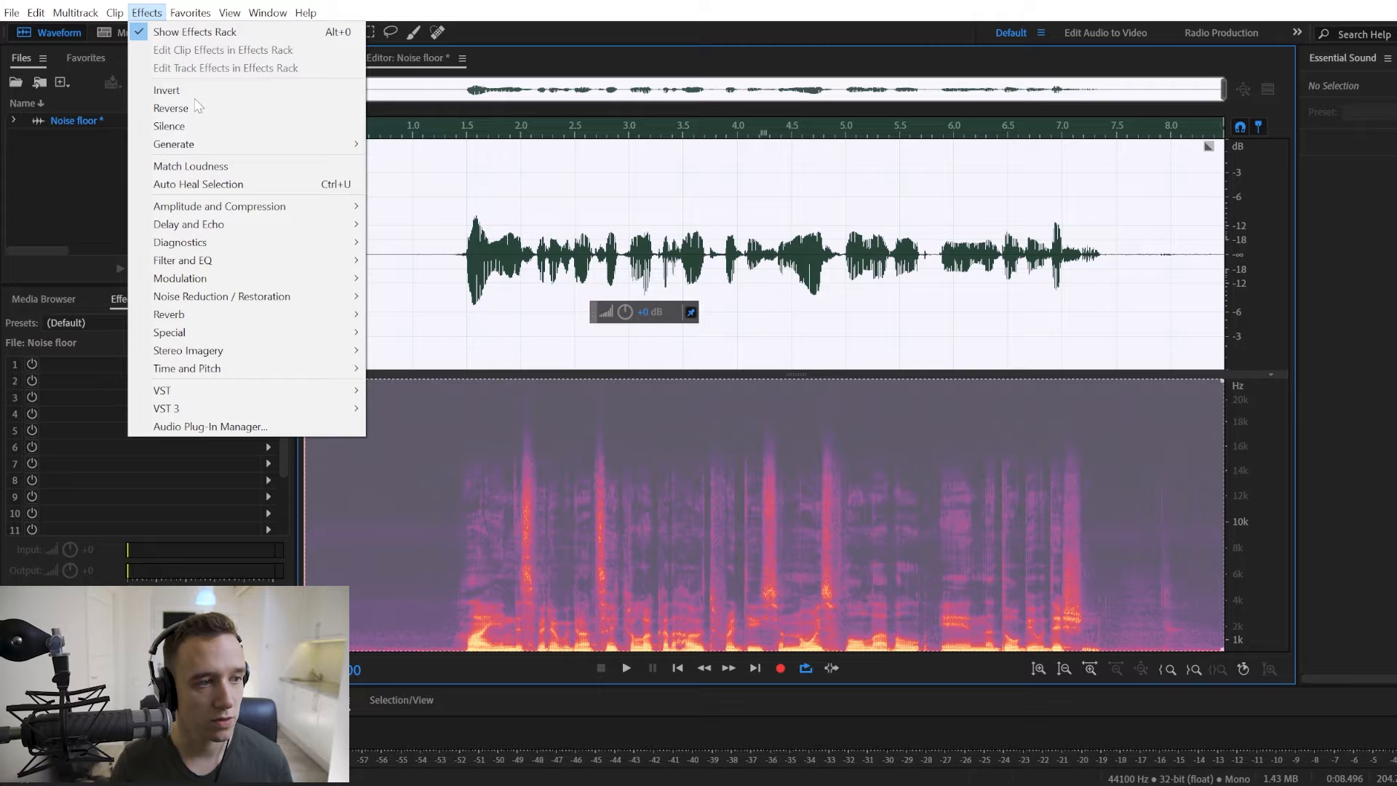
pyautogui.moveTo(183, 261)
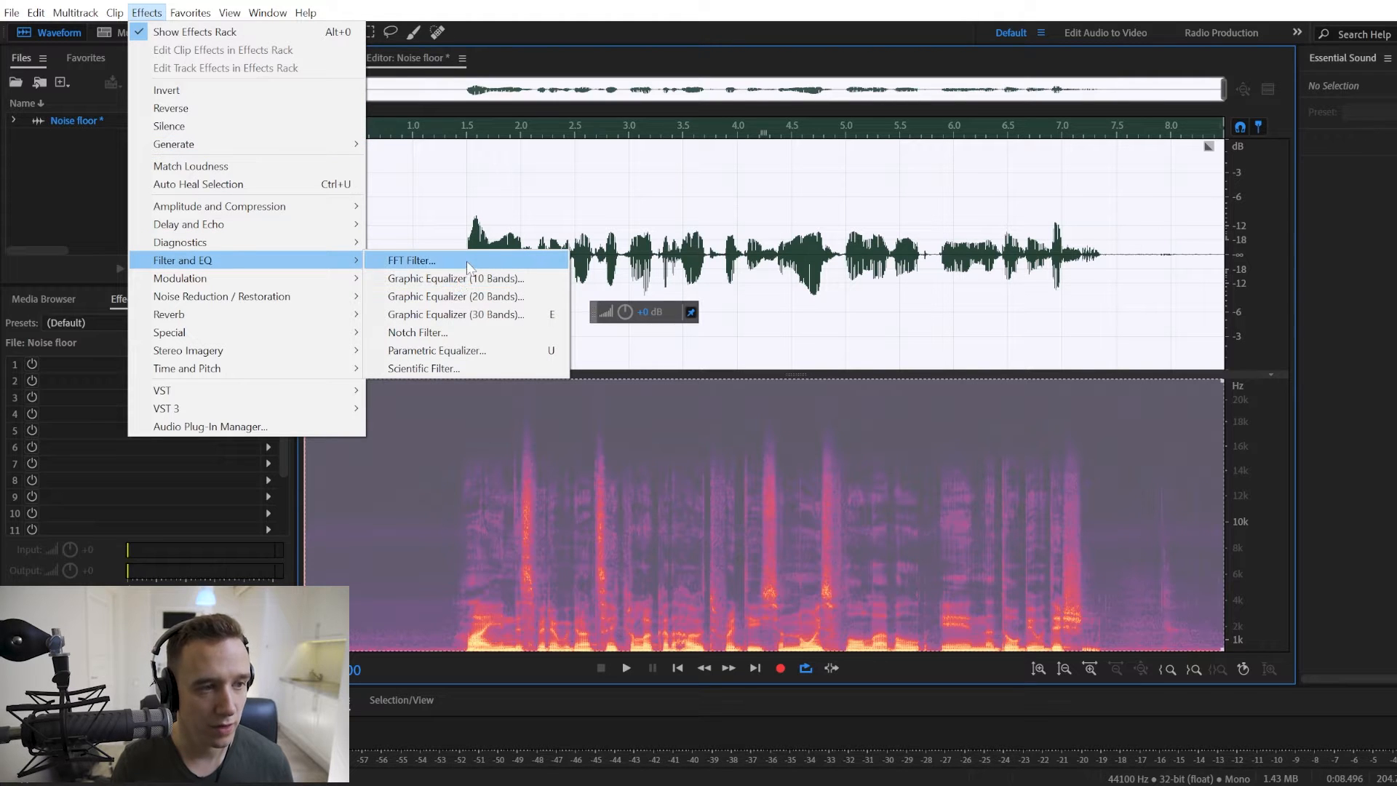
pyautogui.click(410, 261)
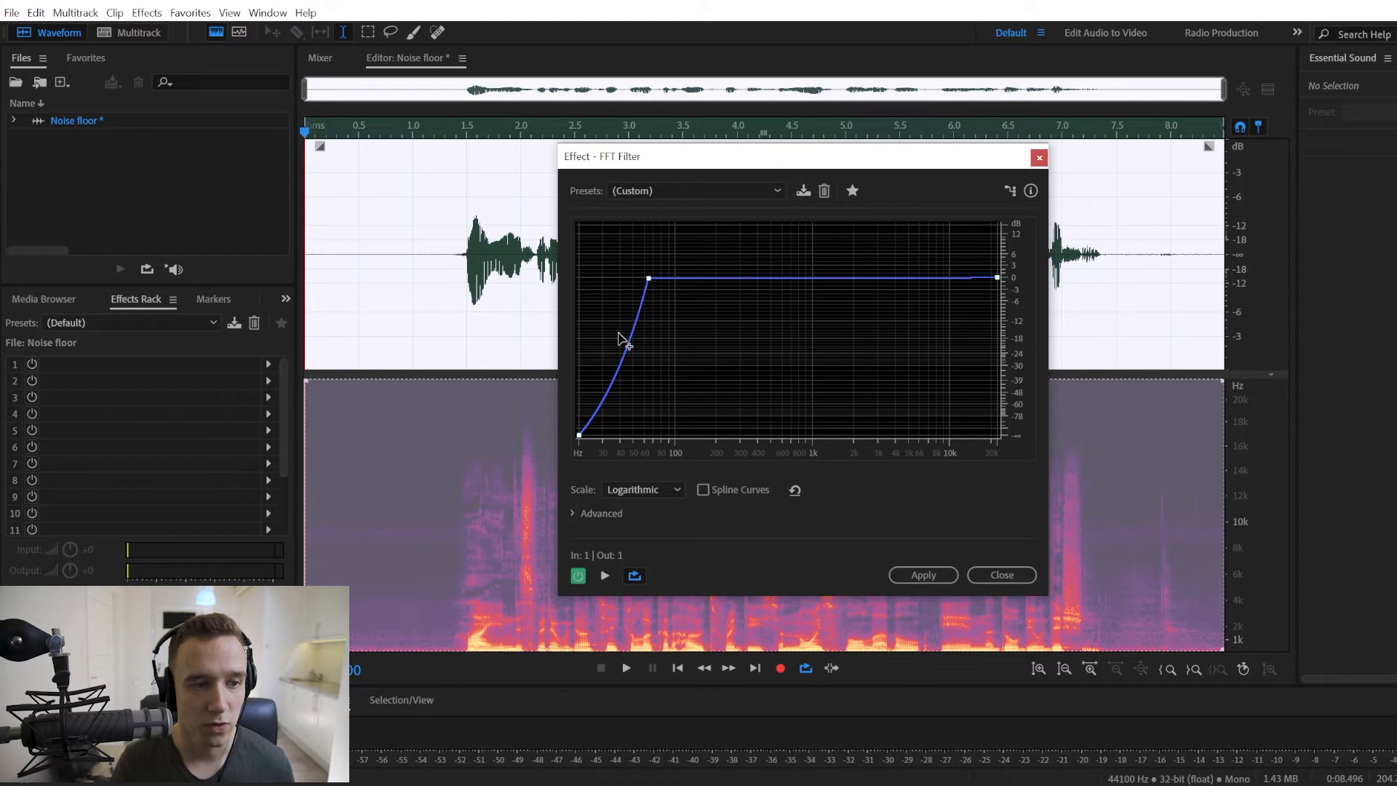
pyautogui.moveTo(648, 281)
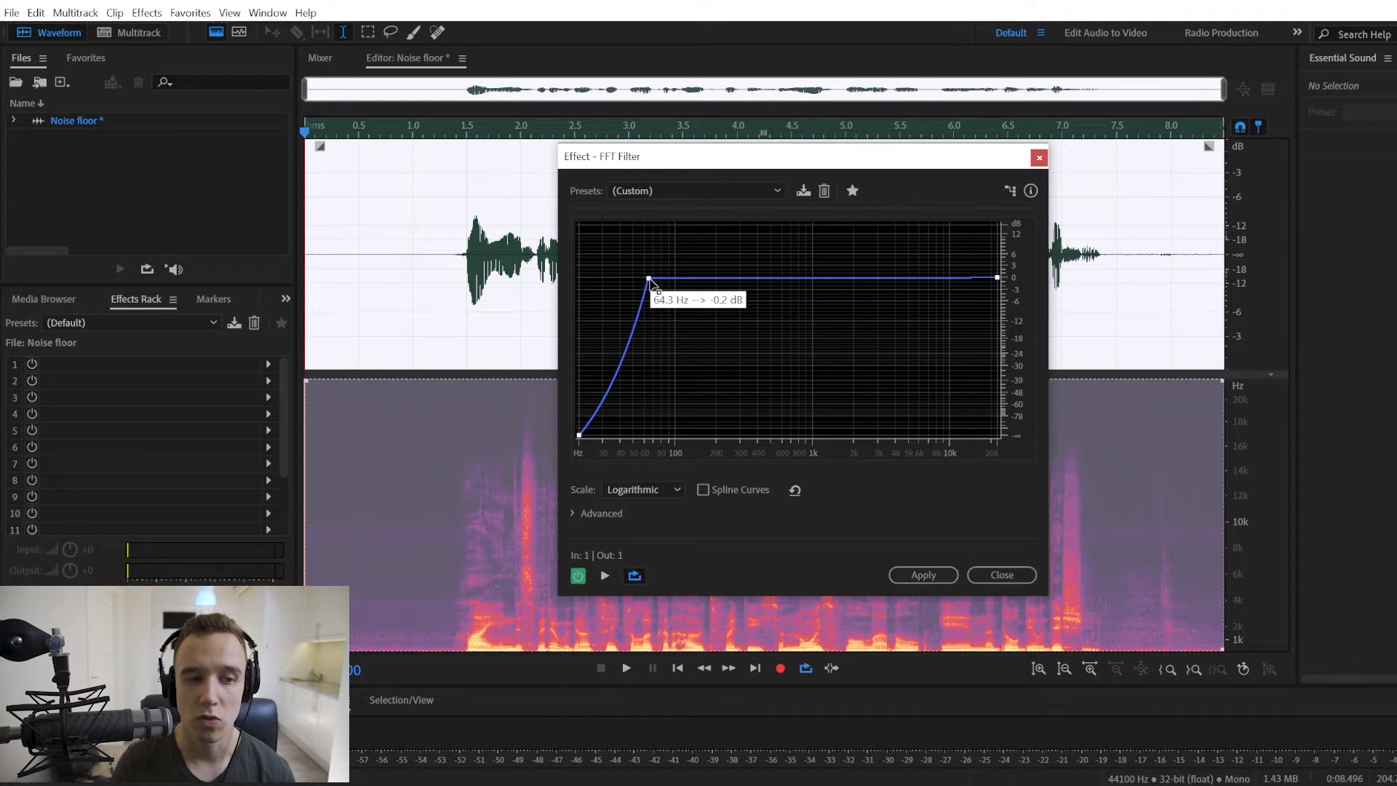
pyautogui.moveTo(650, 365)
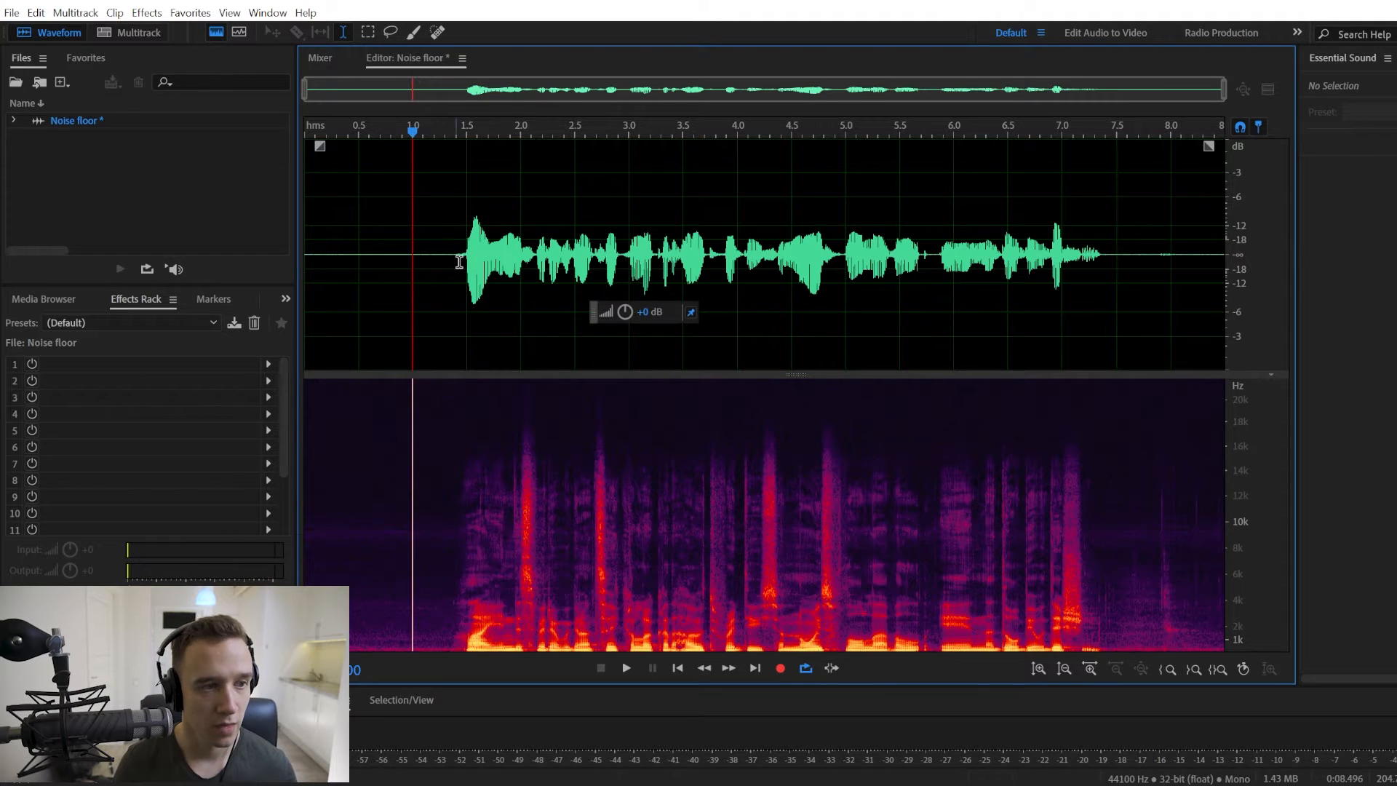
pyautogui.click(392, 253)
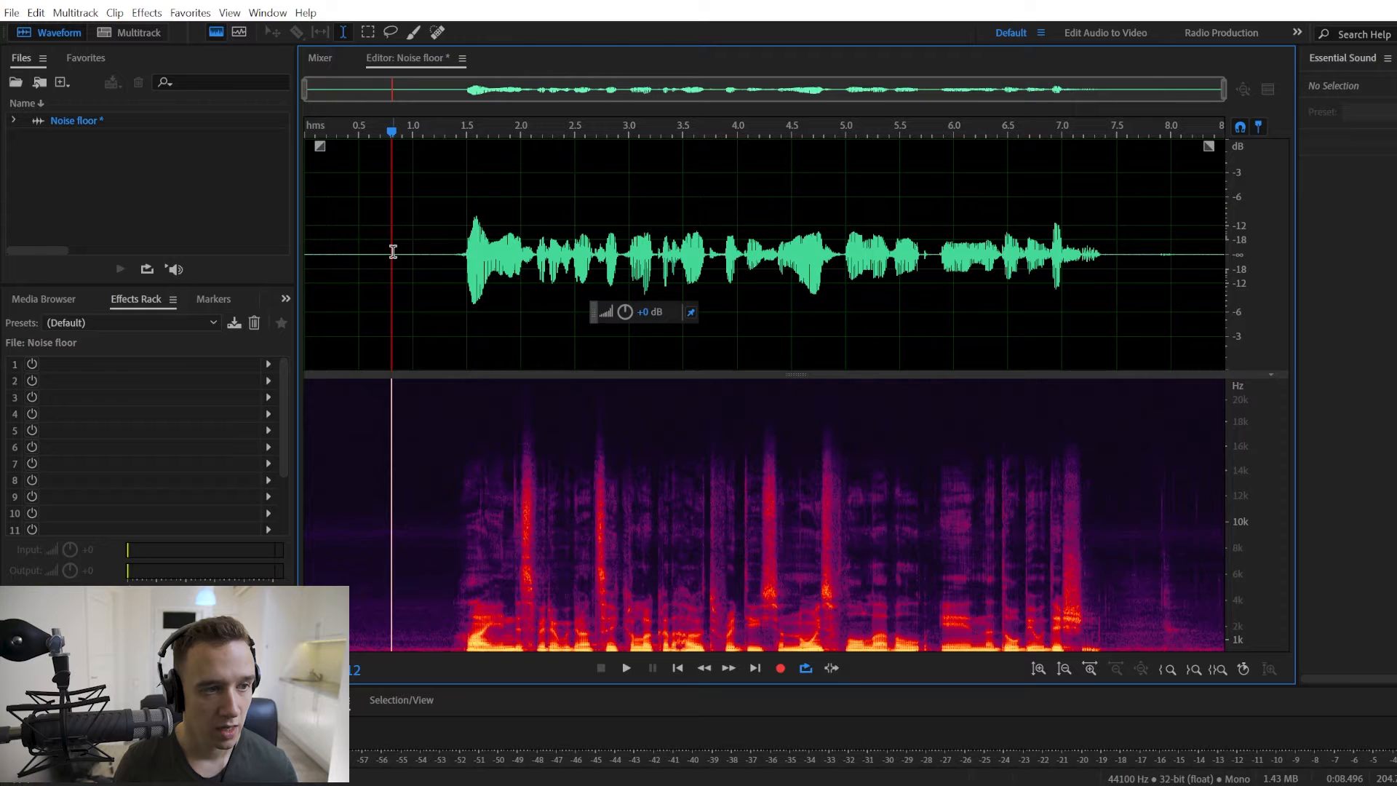
pyautogui.moveTo(307, 258); pyautogui.dragTo(426, 258)
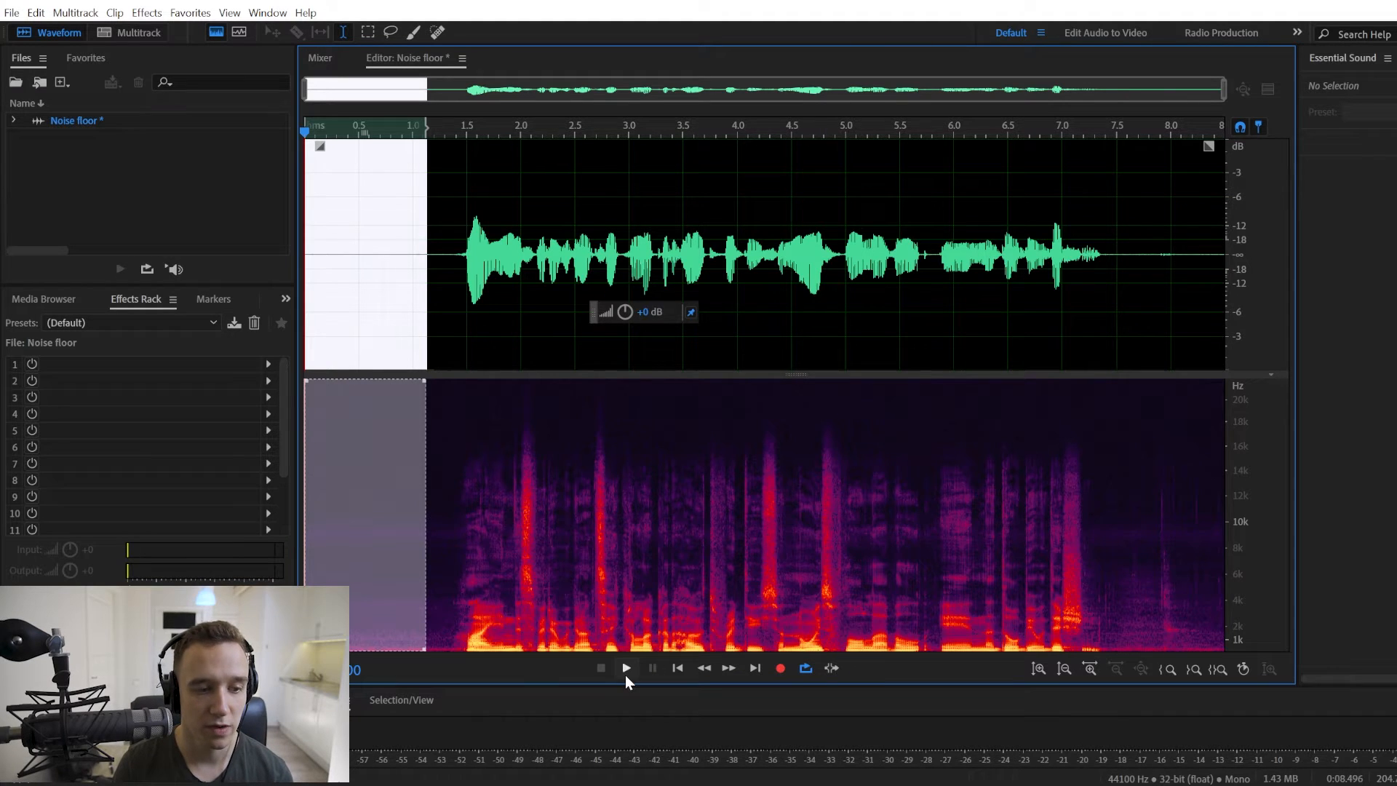
pyautogui.moveTo(583, 550)
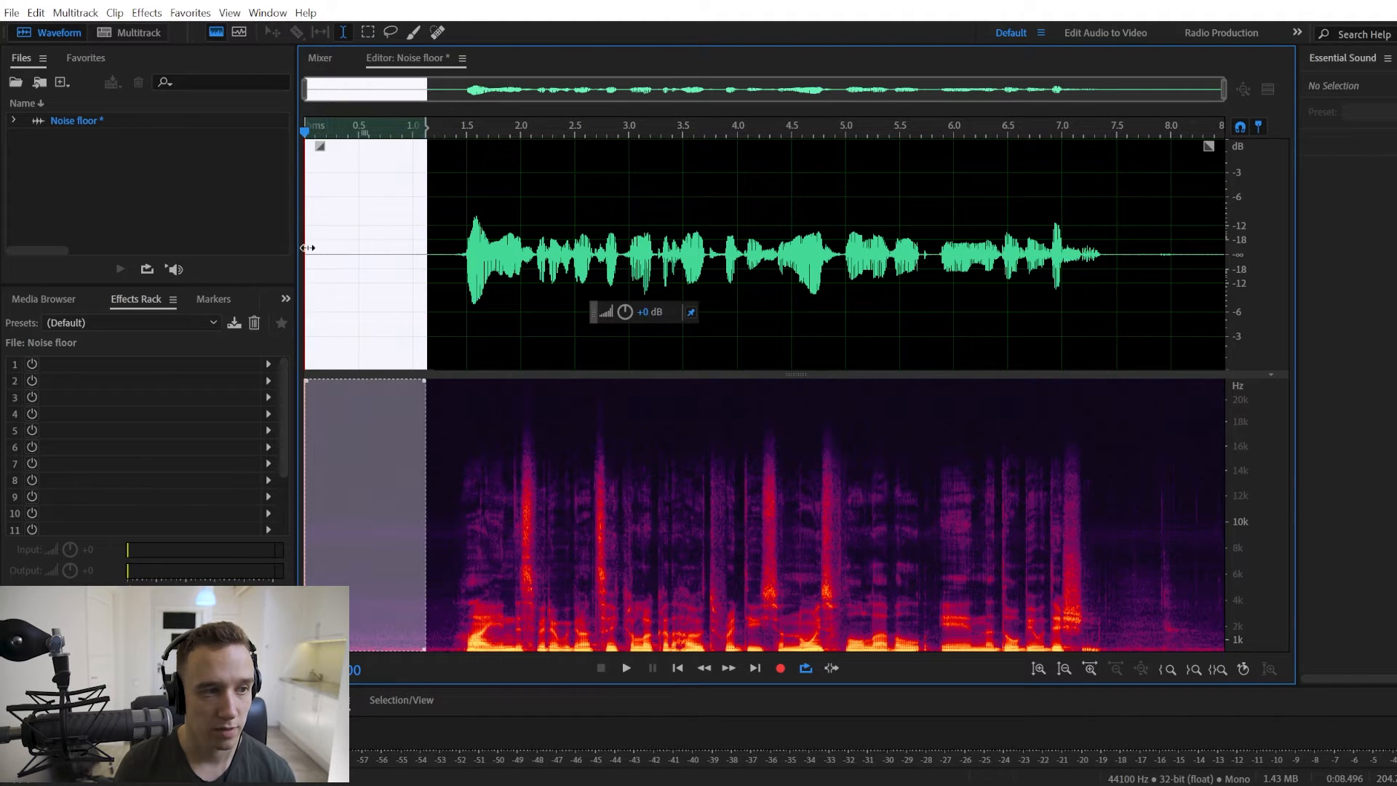
pyautogui.moveTo(446, 454)
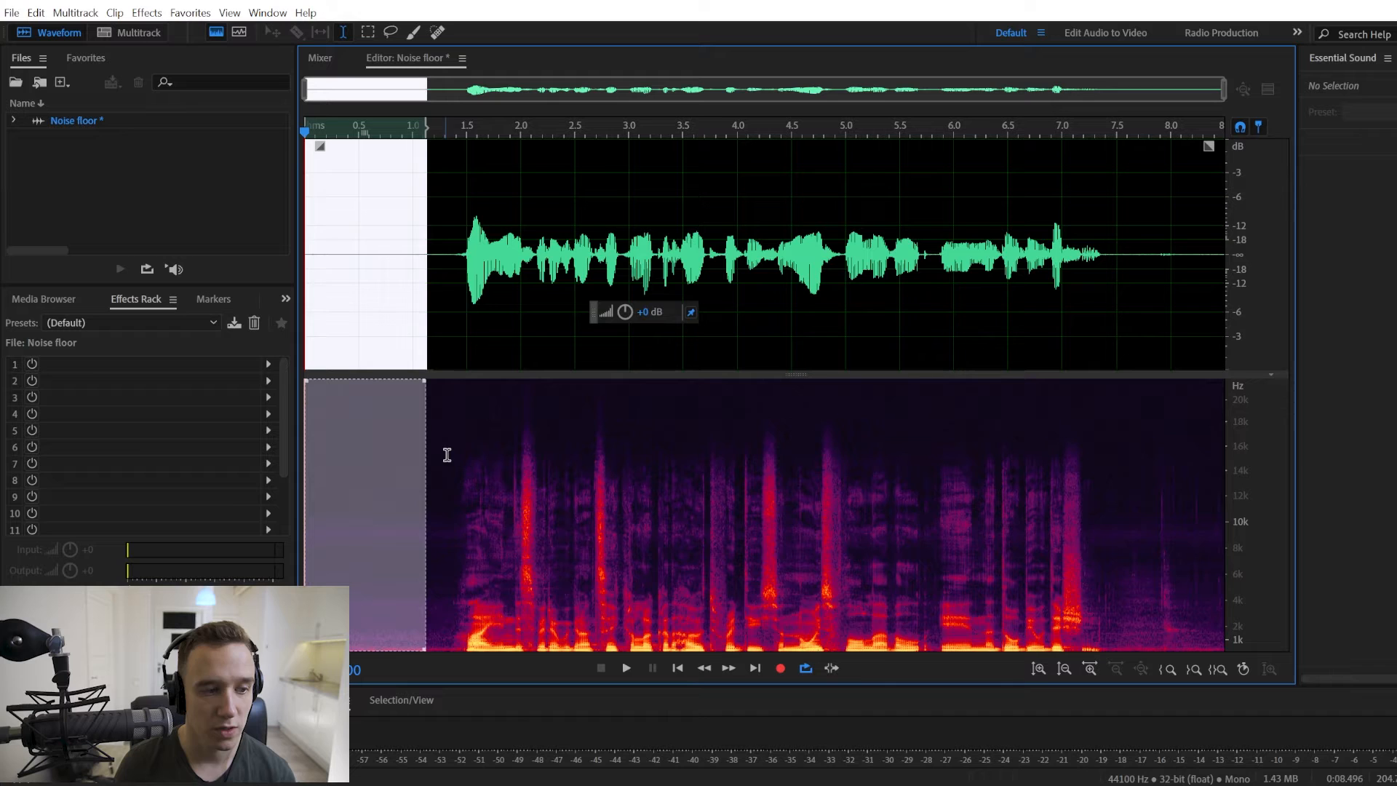
pyautogui.moveTo(379, 268)
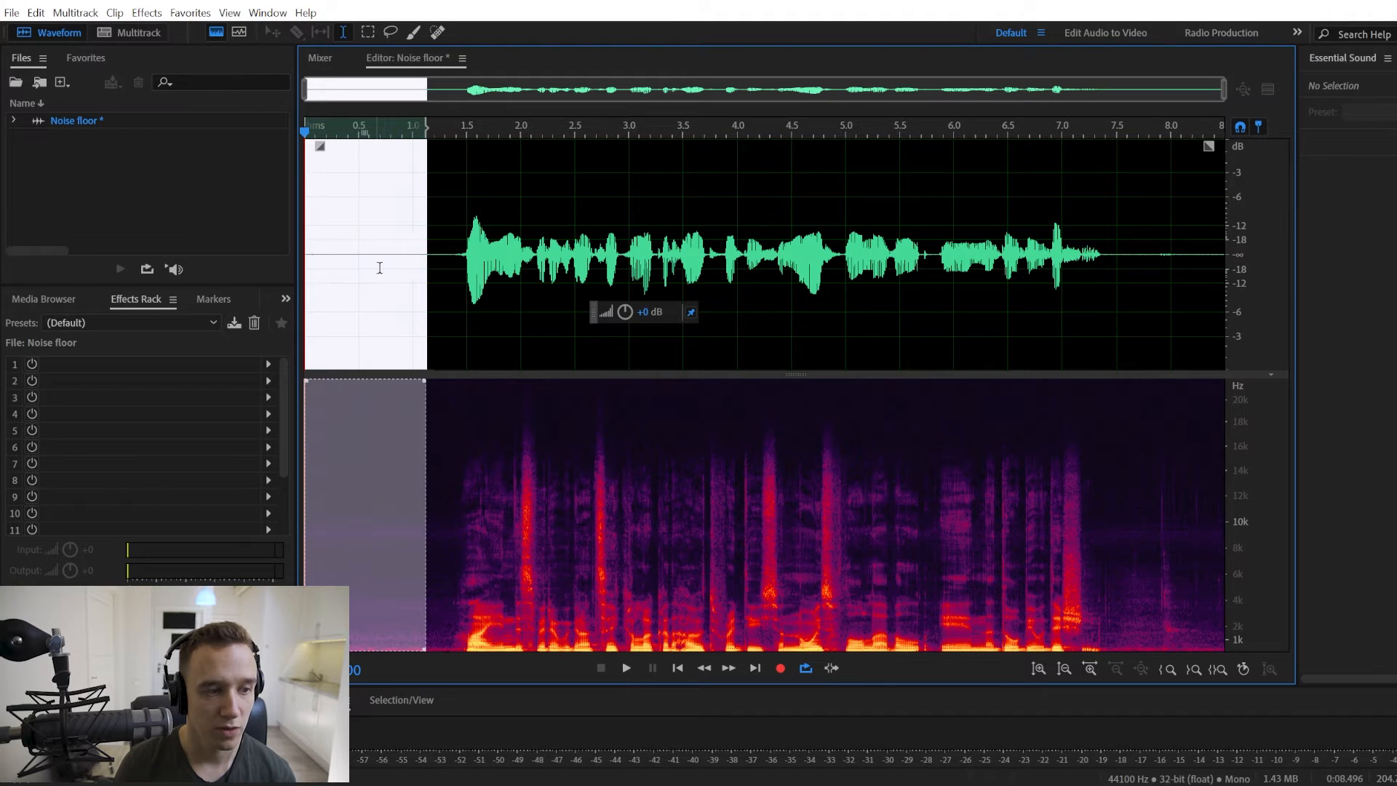
pyautogui.click(368, 132)
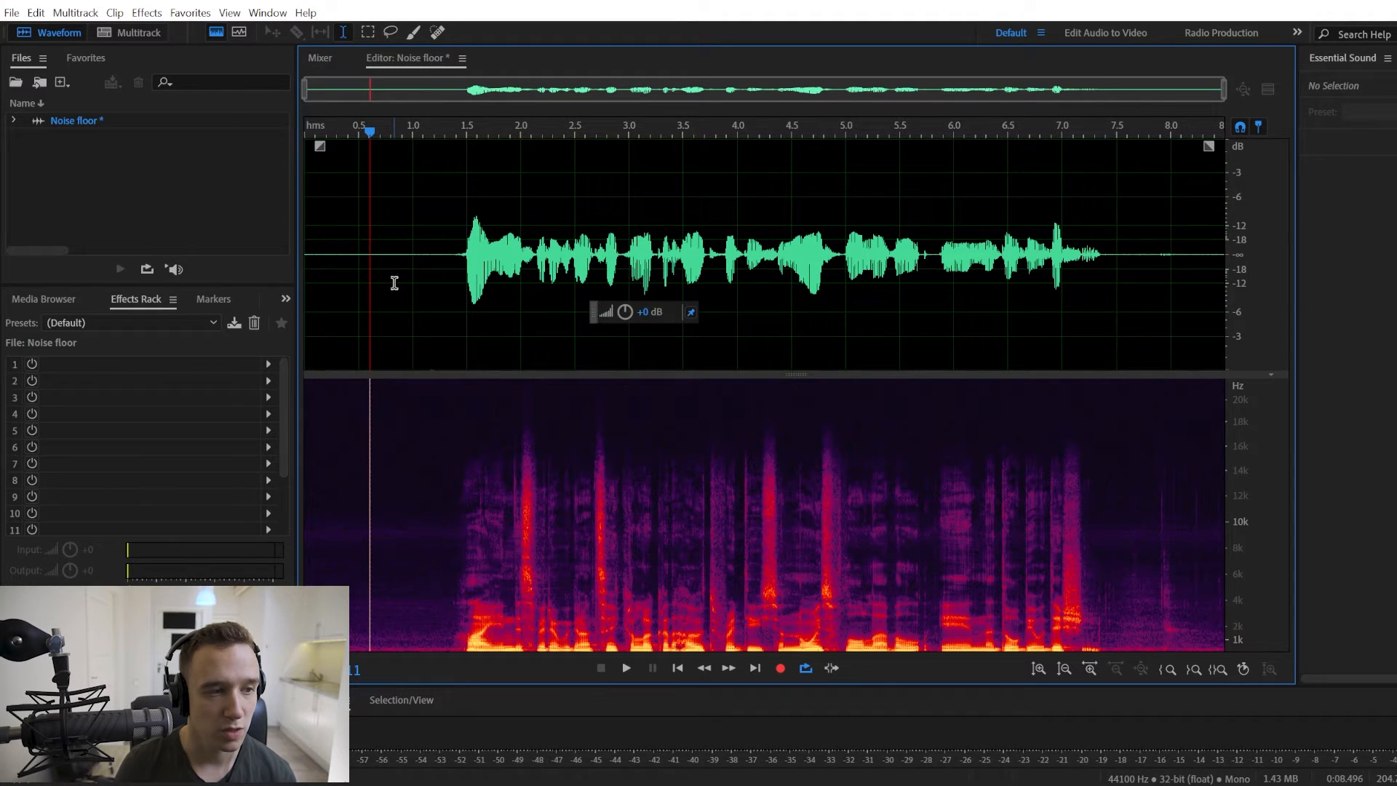
pyautogui.moveTo(330, 246)
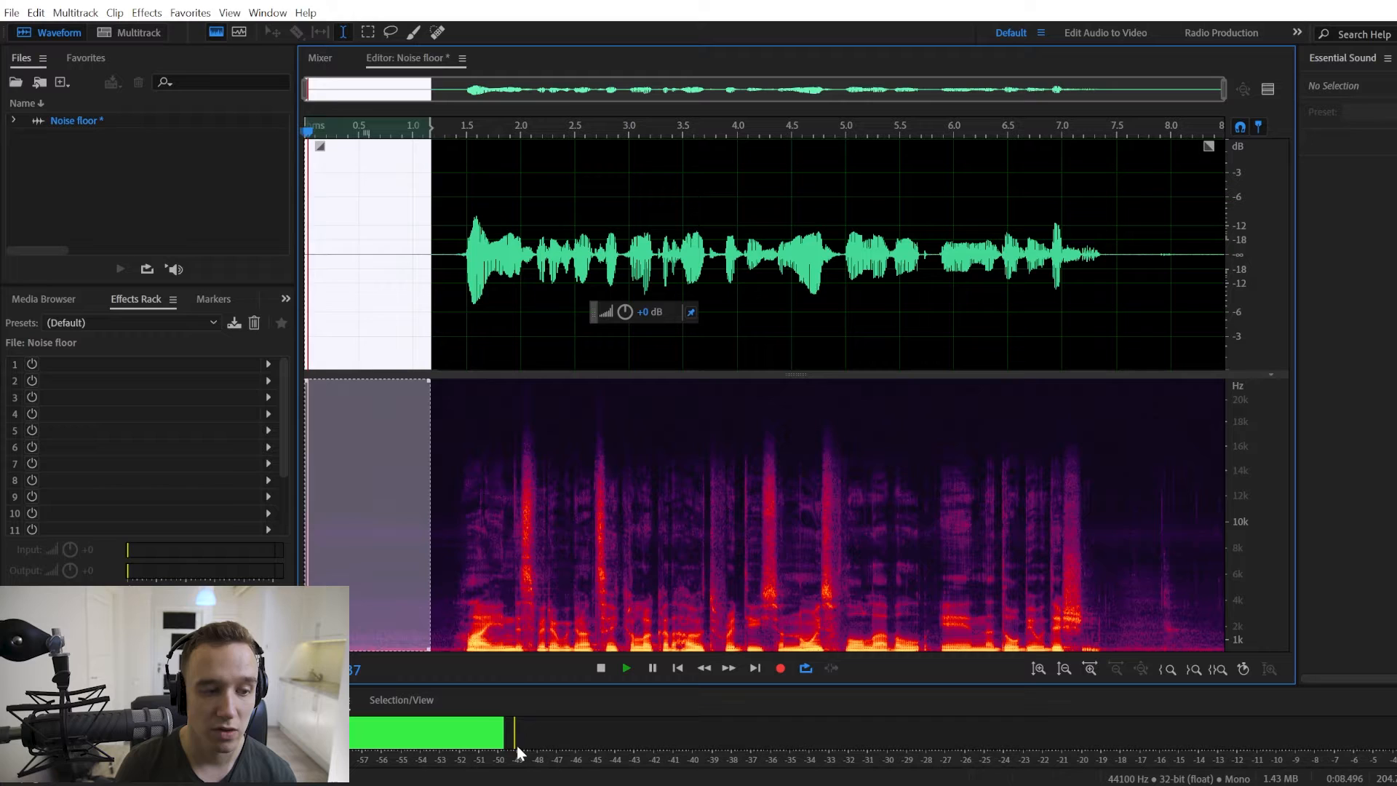
pyautogui.click(398, 125)
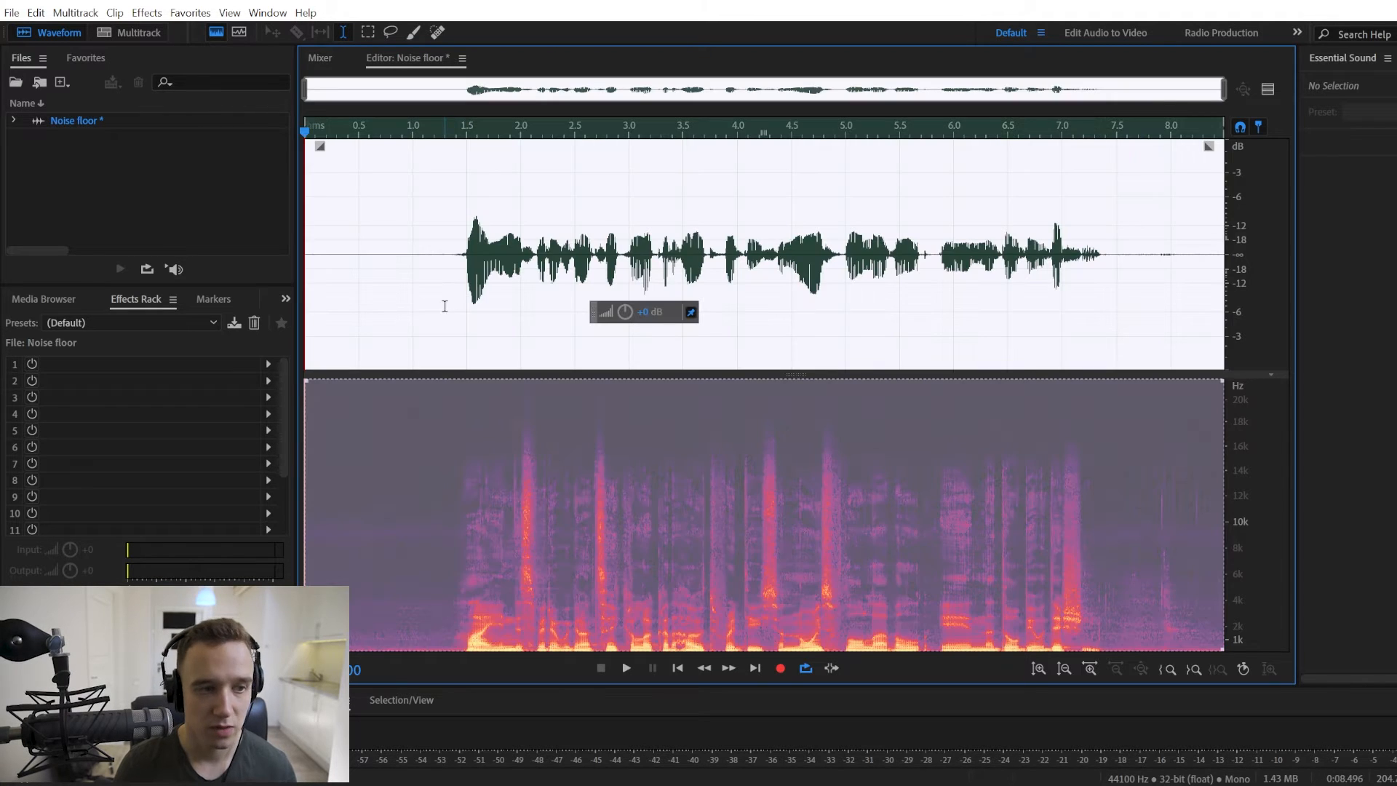
# Apply the Dynamics AutoGate: -40 dB threshold, 2 ms attack, 200 ms release, 50 ms hold.
pyautogui.click(145, 12)
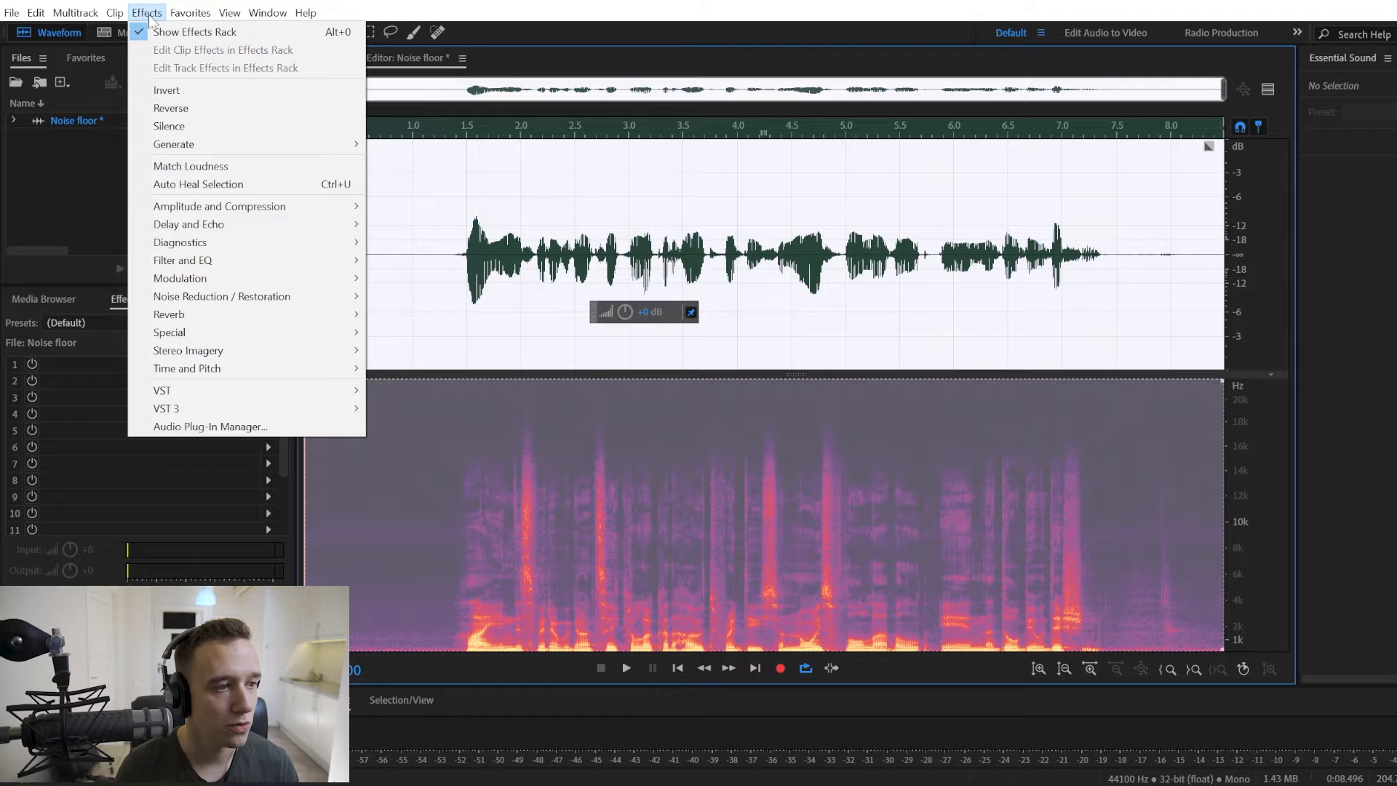
pyautogui.moveTo(219, 206)
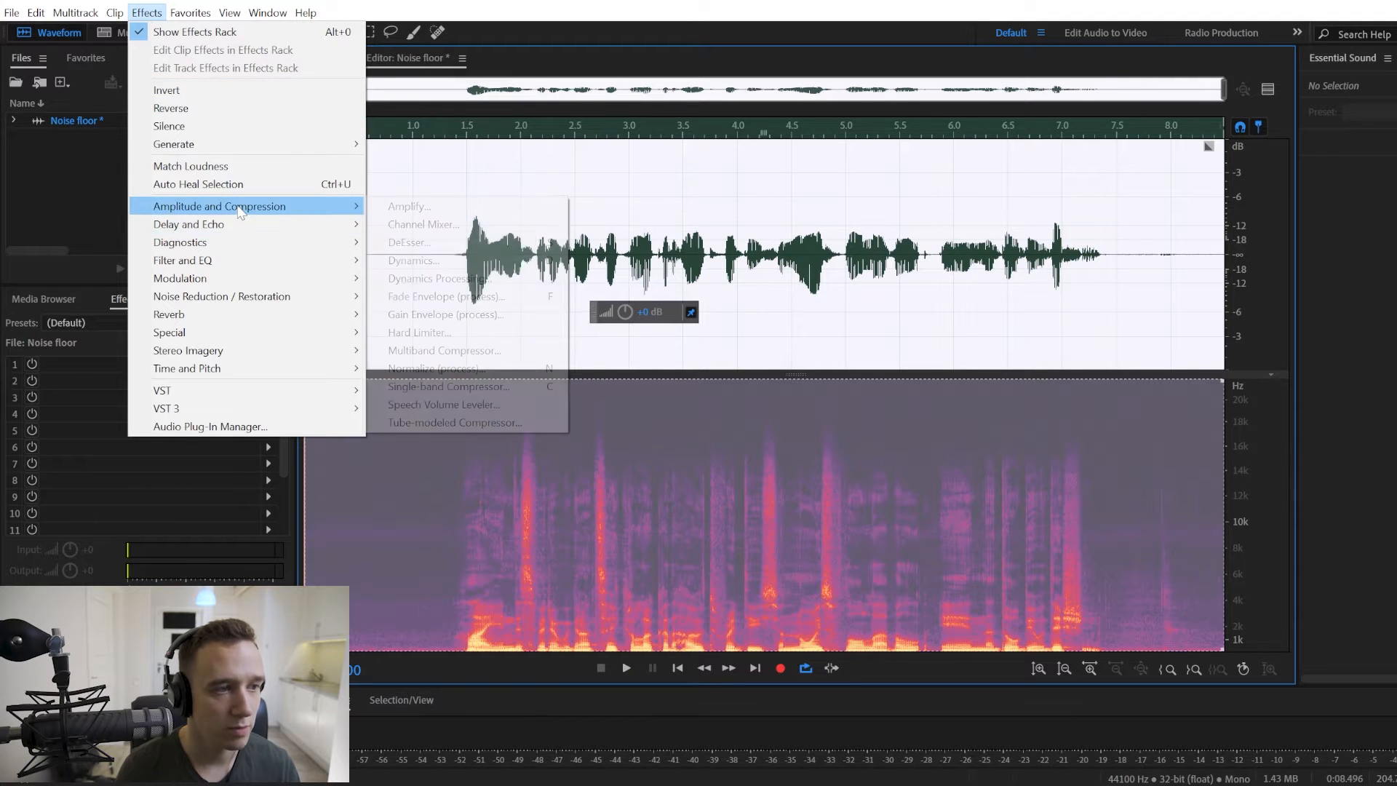
pyautogui.moveTo(412, 260)
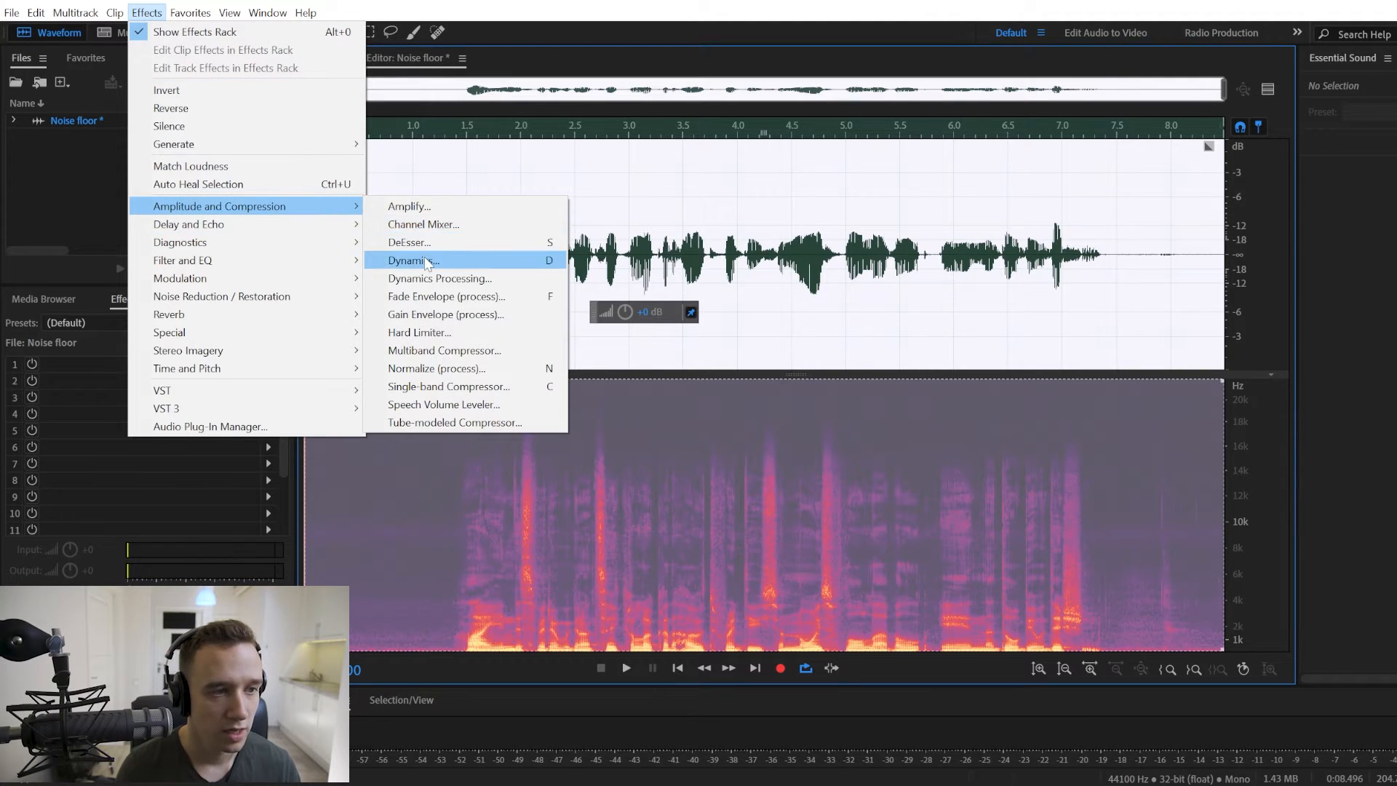
pyautogui.click(412, 261)
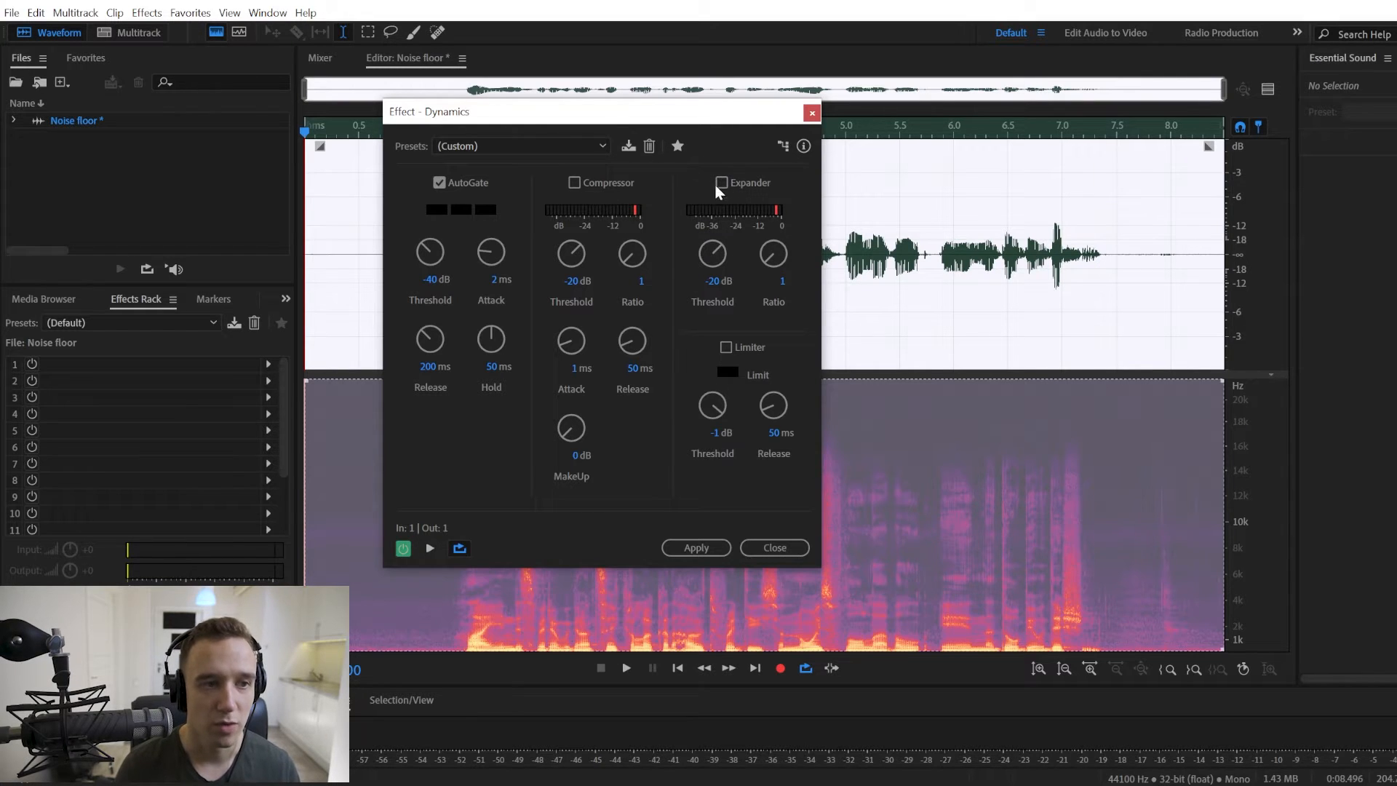
pyautogui.moveTo(485, 208)
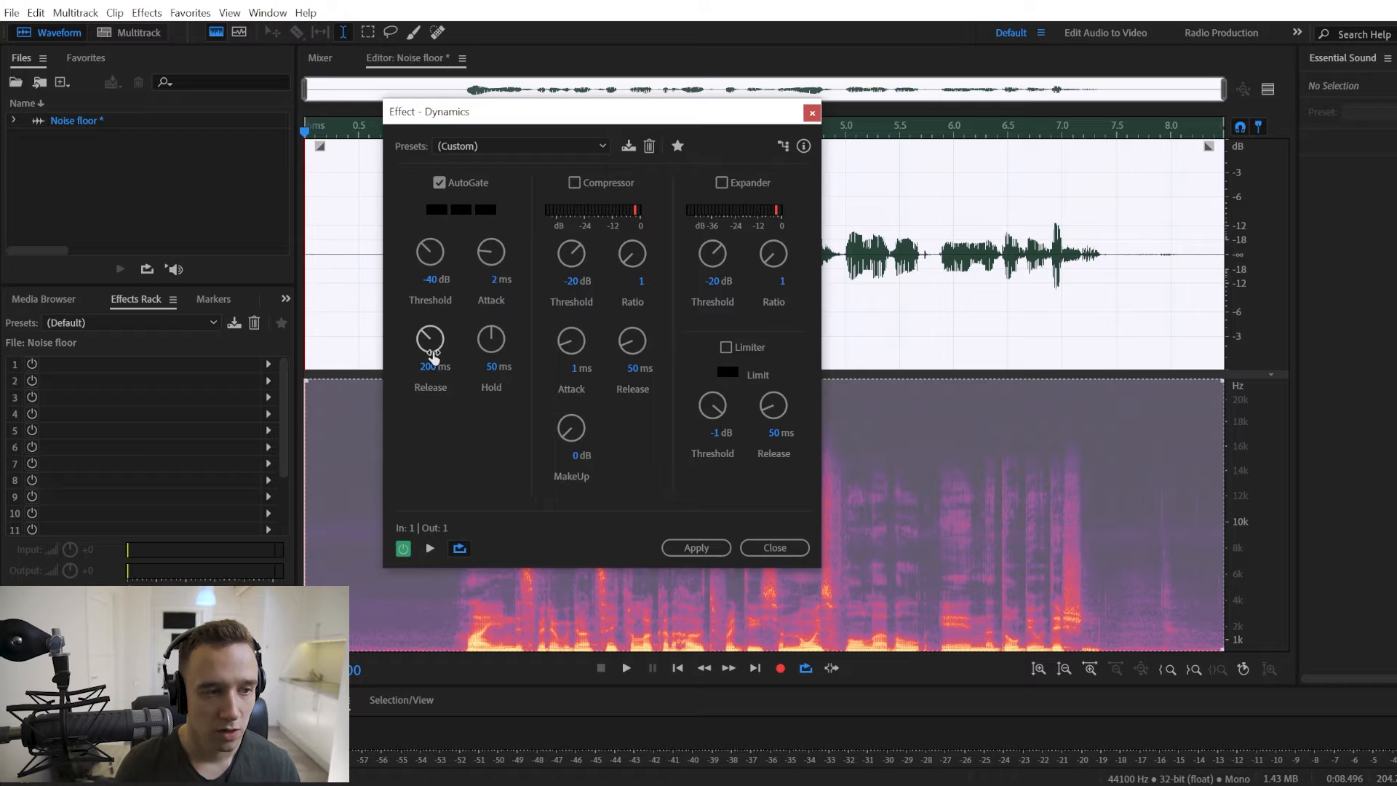
pyautogui.moveTo(501, 283)
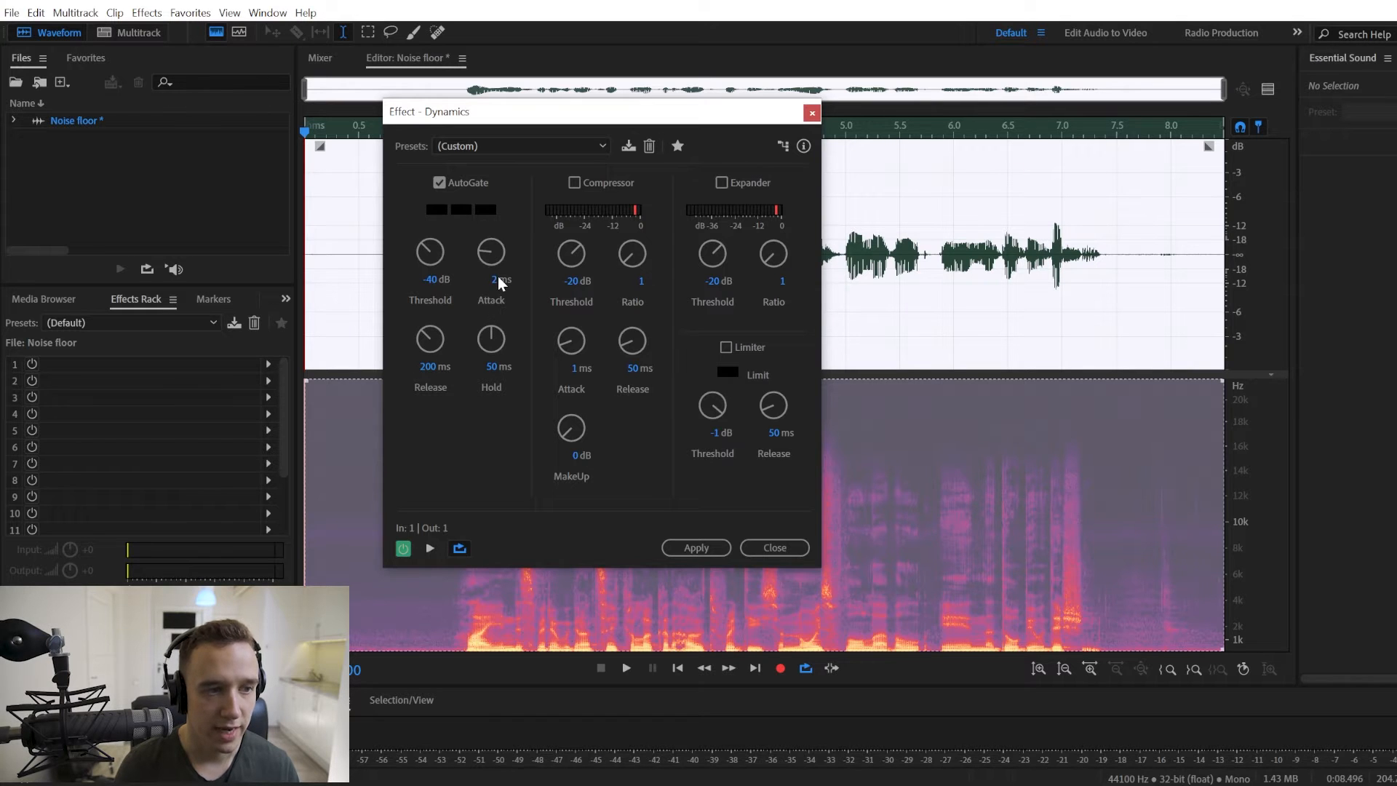
pyautogui.moveTo(454, 303)
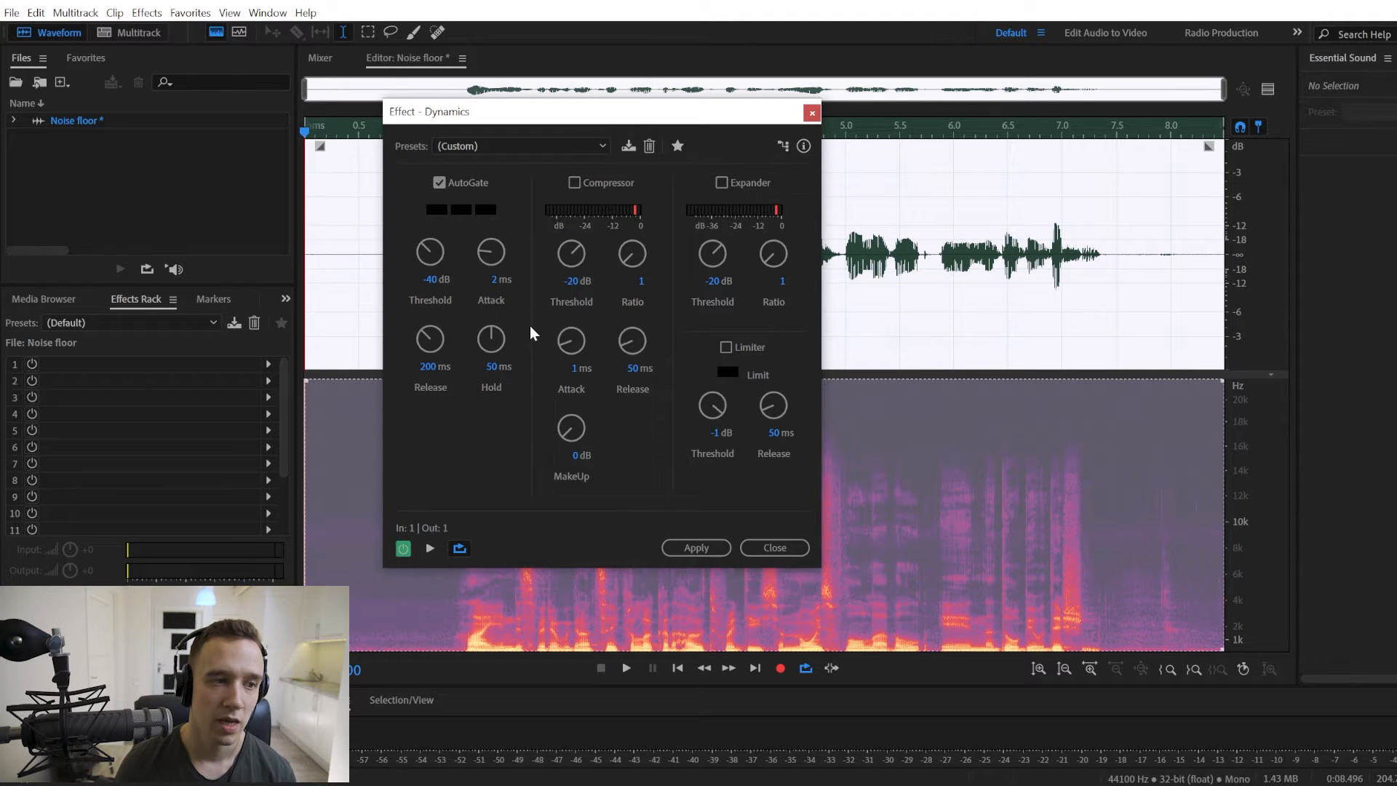
pyautogui.moveTo(421, 310)
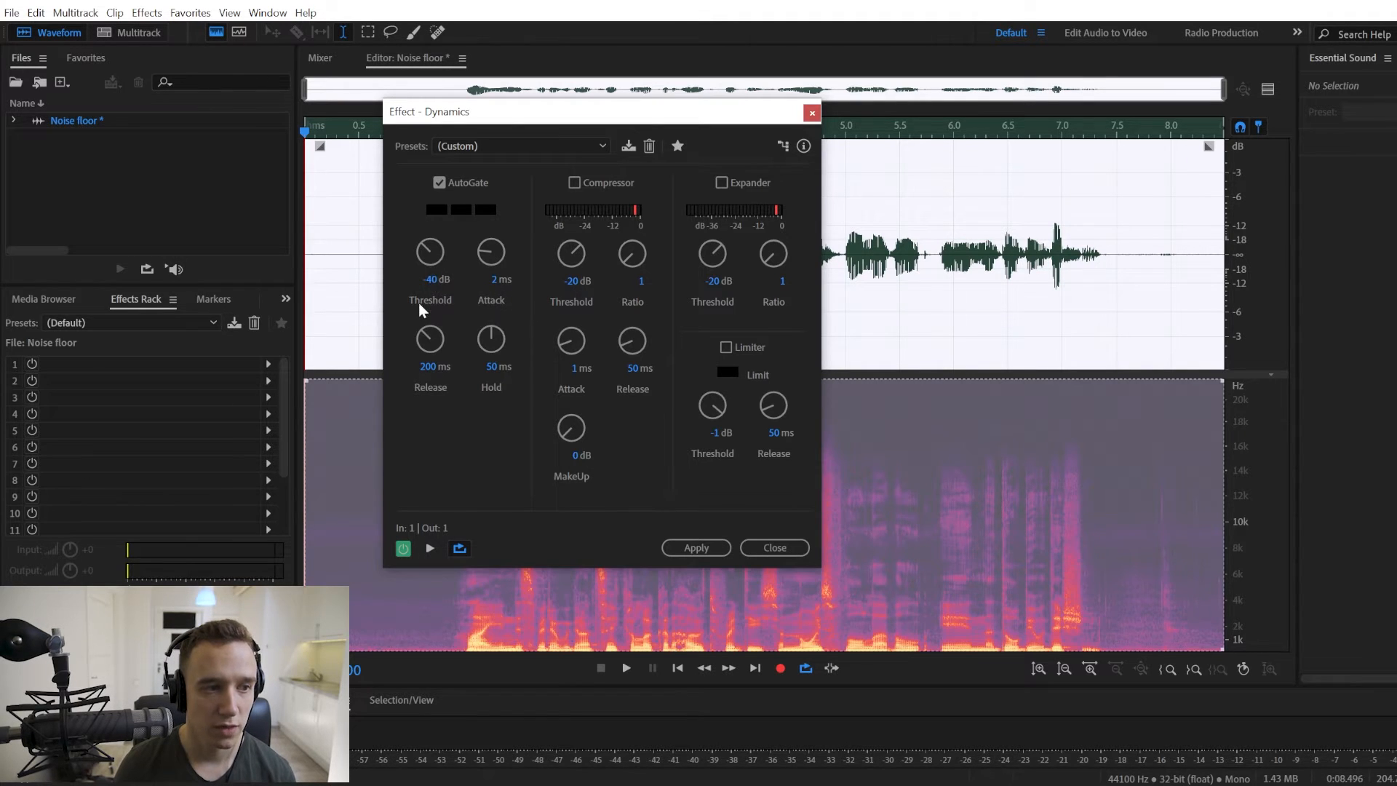
pyautogui.moveTo(461, 271)
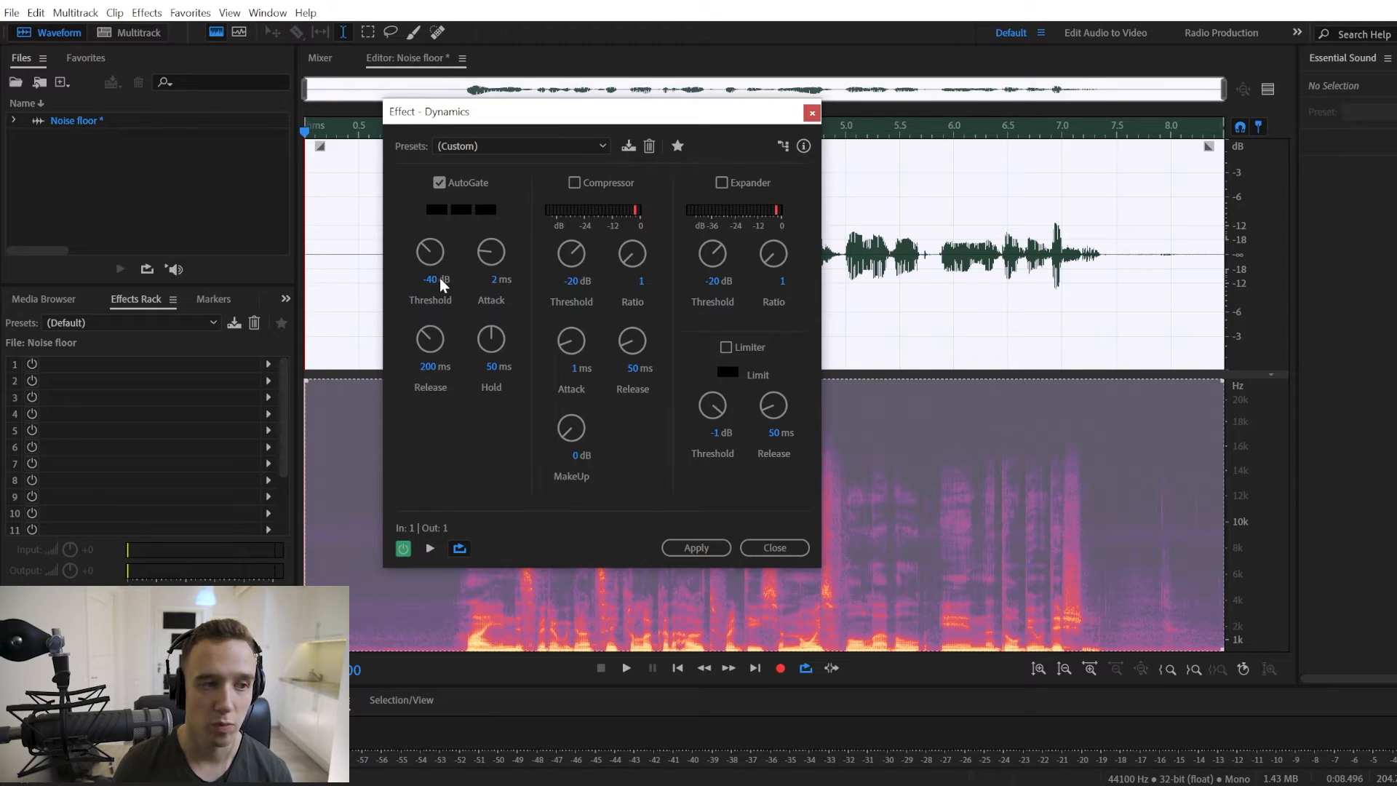
pyautogui.moveTo(506, 613)
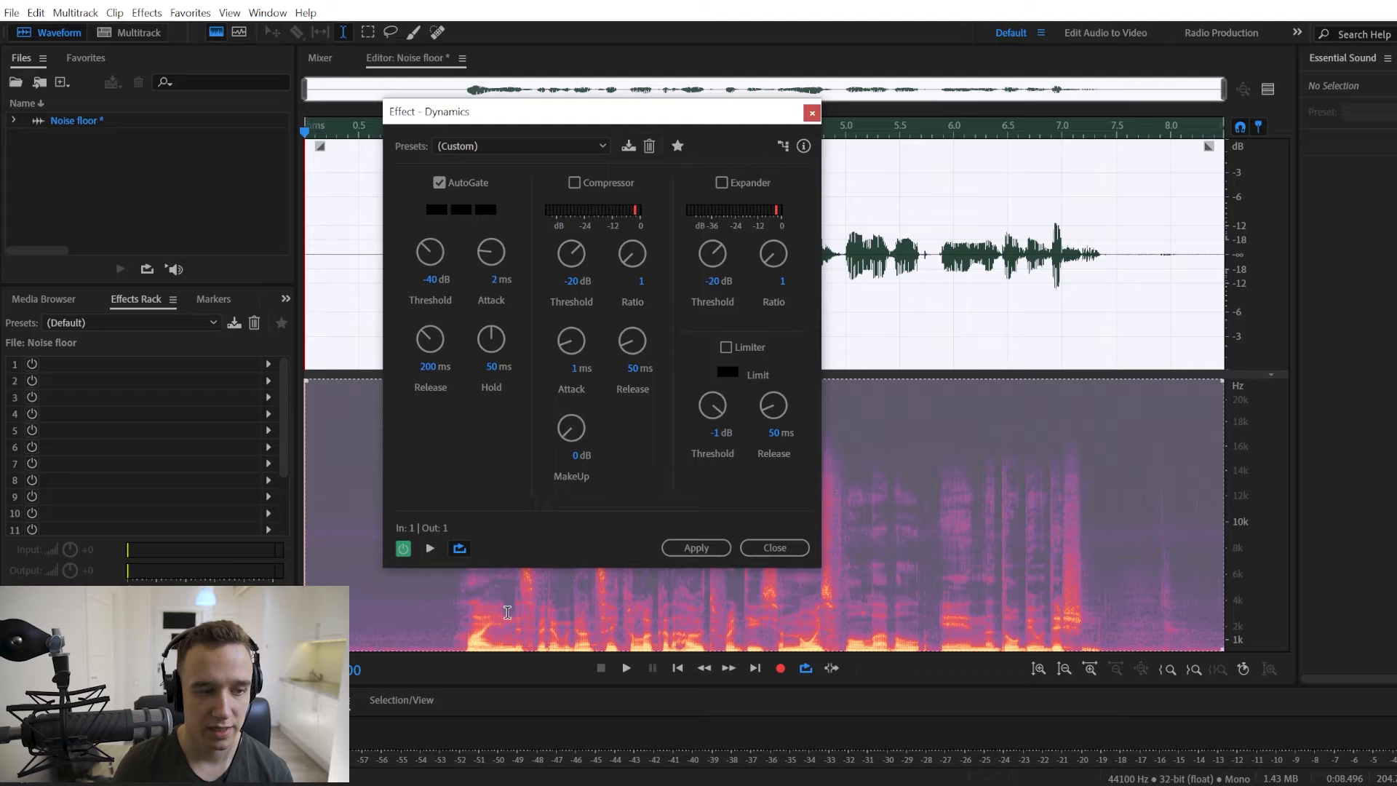
pyautogui.moveTo(544, 482)
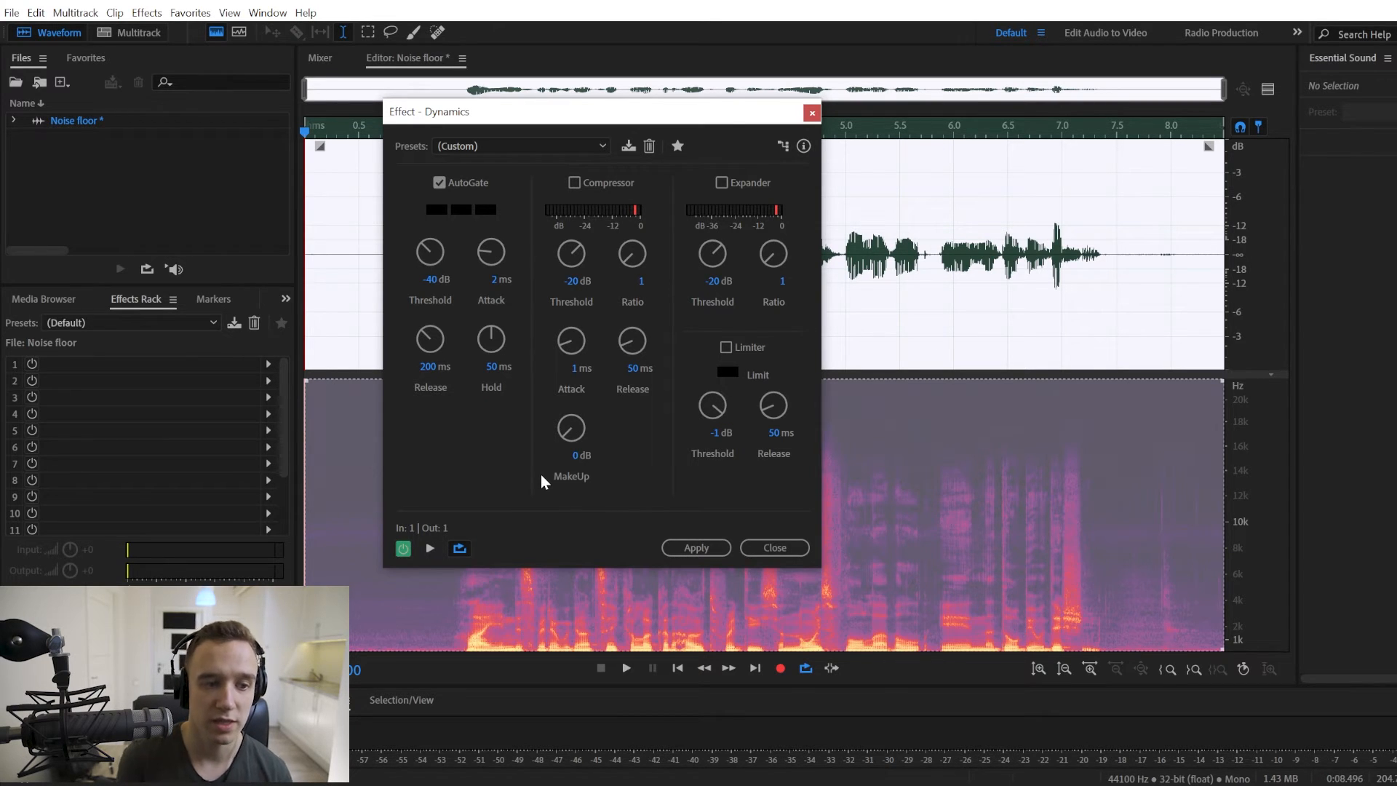
pyautogui.click(696, 547)
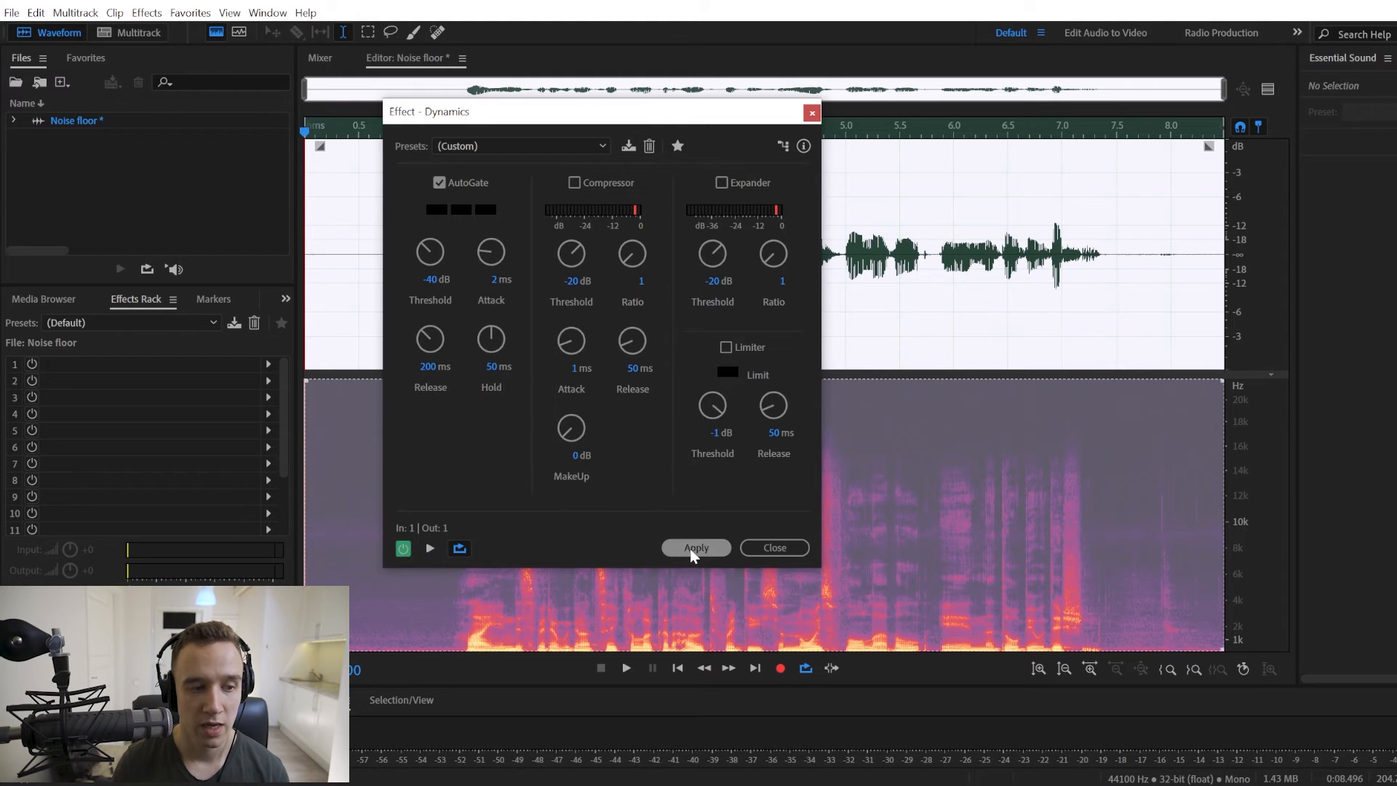
# Place the playback position before the speech and reopen the effects list.
pyautogui.click(696, 547)
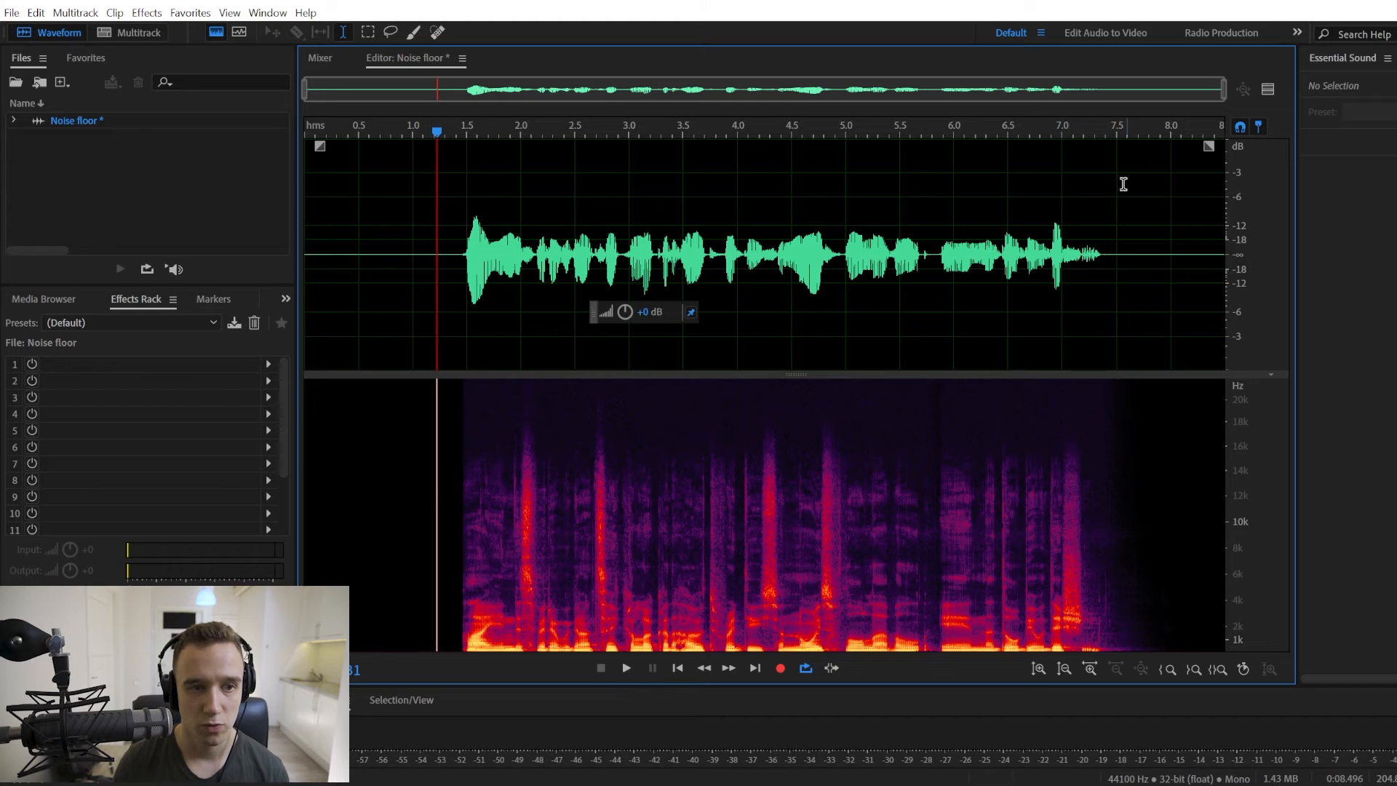
pyautogui.moveTo(780, 506)
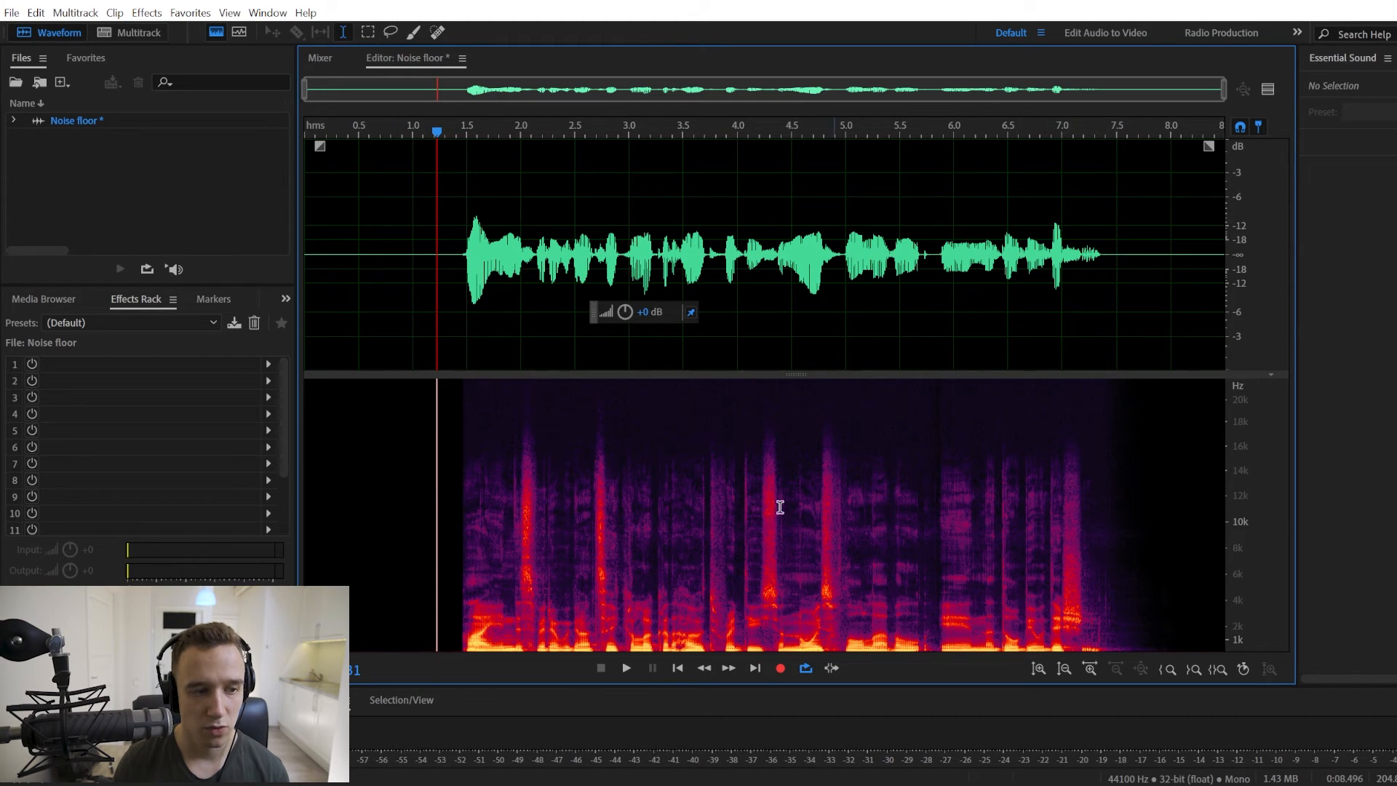
pyautogui.moveTo(659, 248)
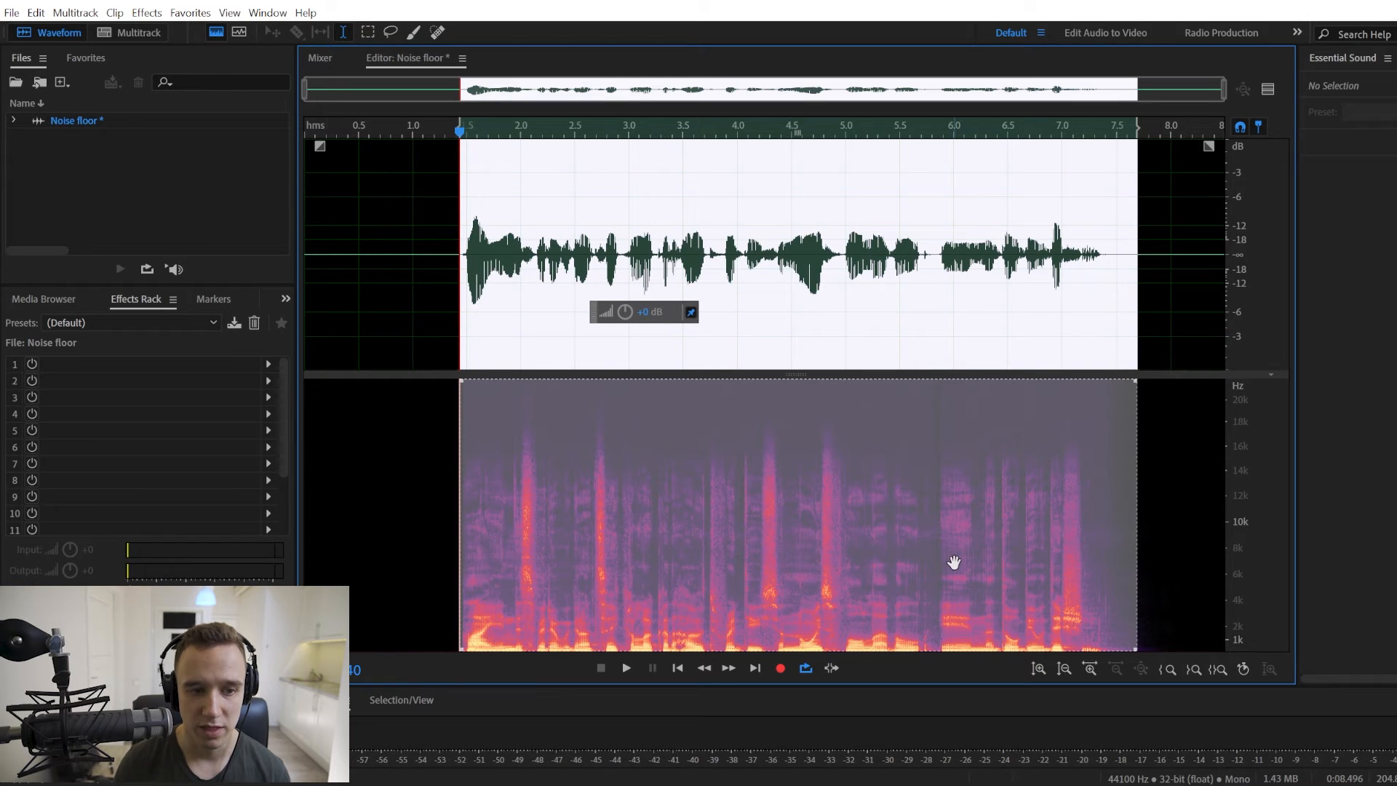
pyautogui.moveTo(560, 180)
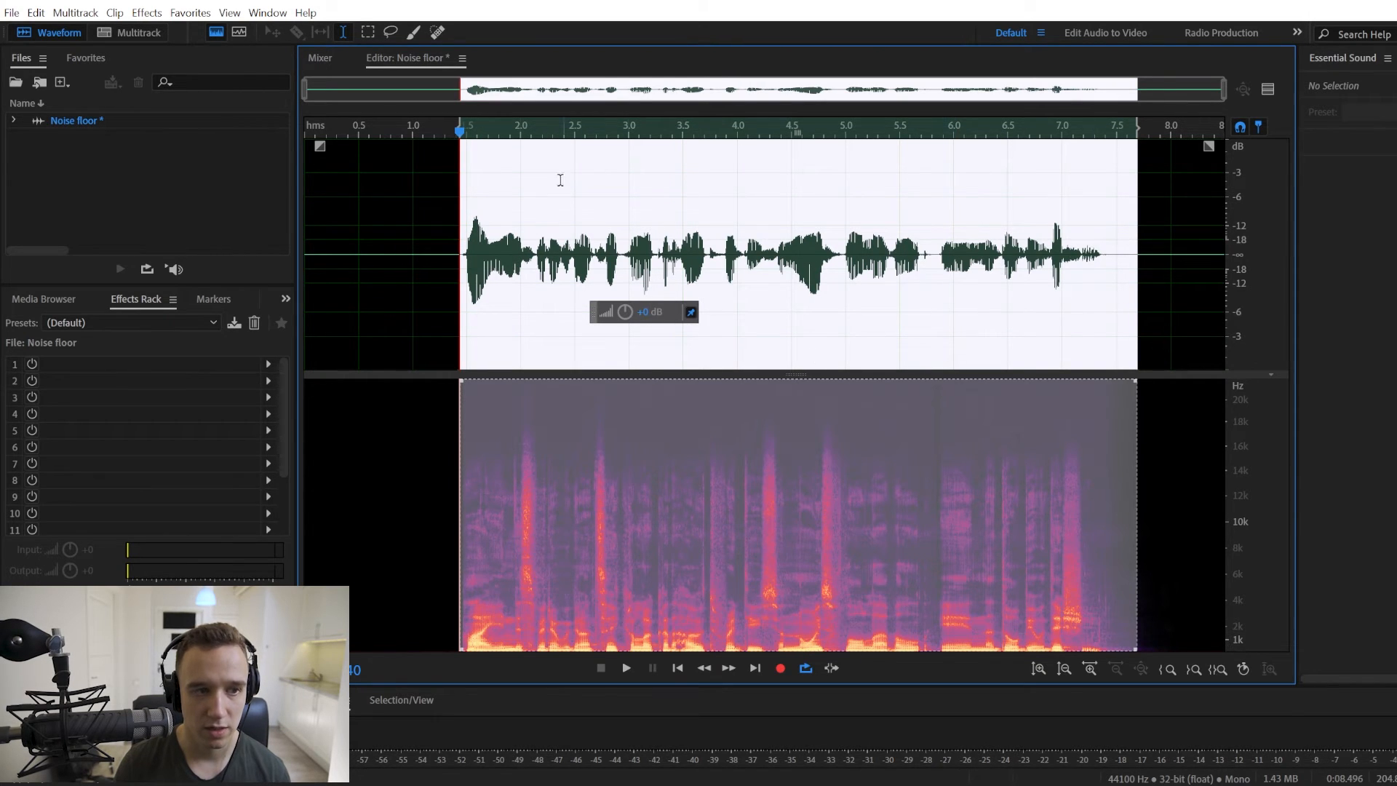
pyautogui.moveTo(410, 408)
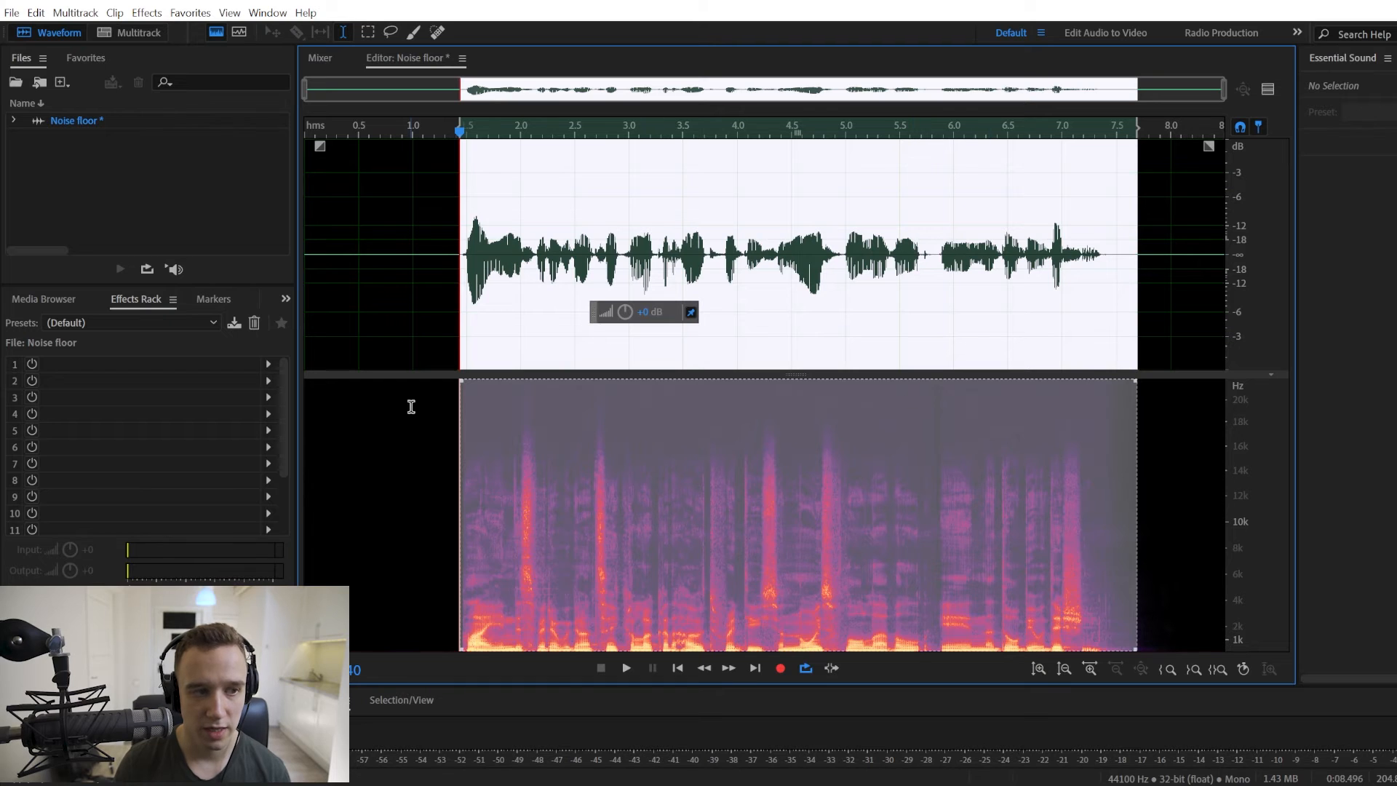
pyautogui.moveTo(392, 279)
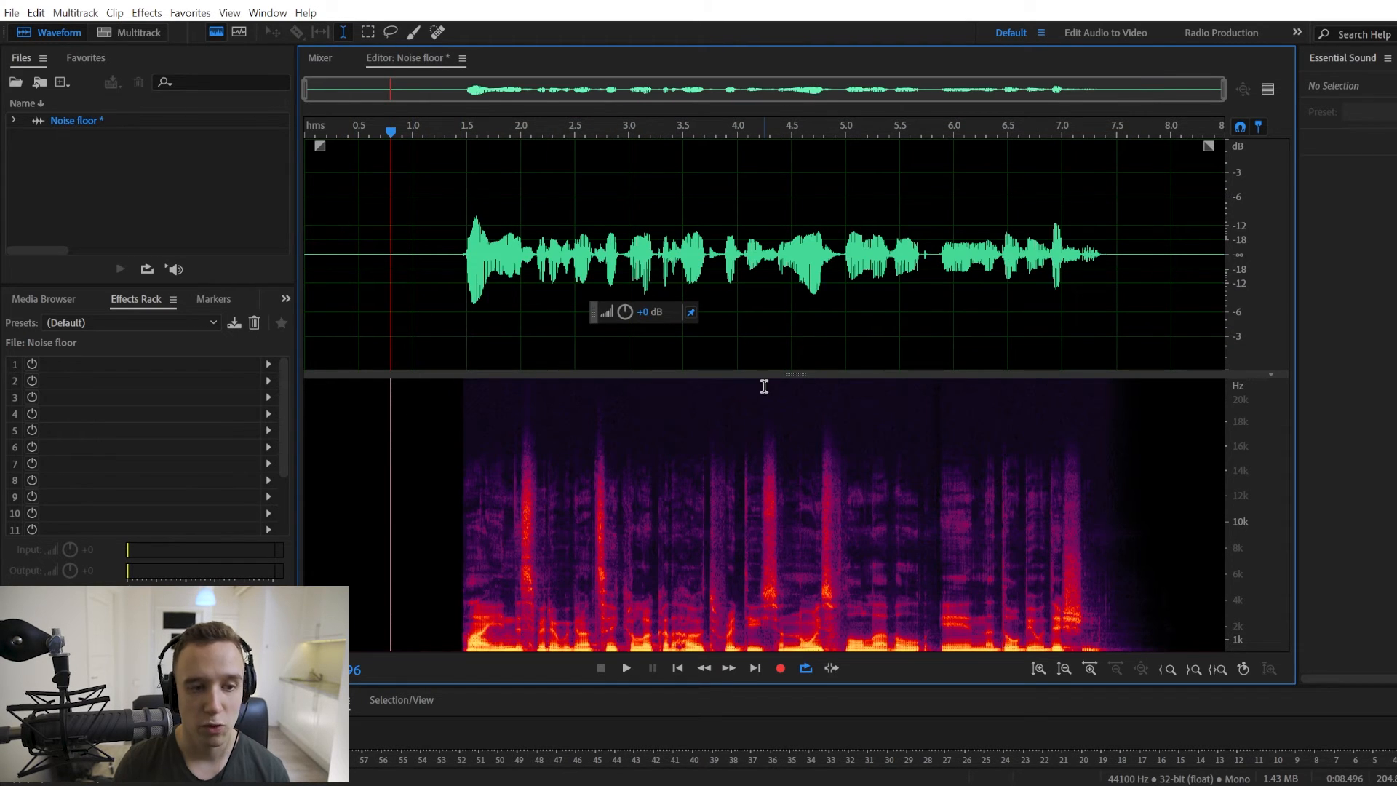
pyautogui.moveTo(591, 359)
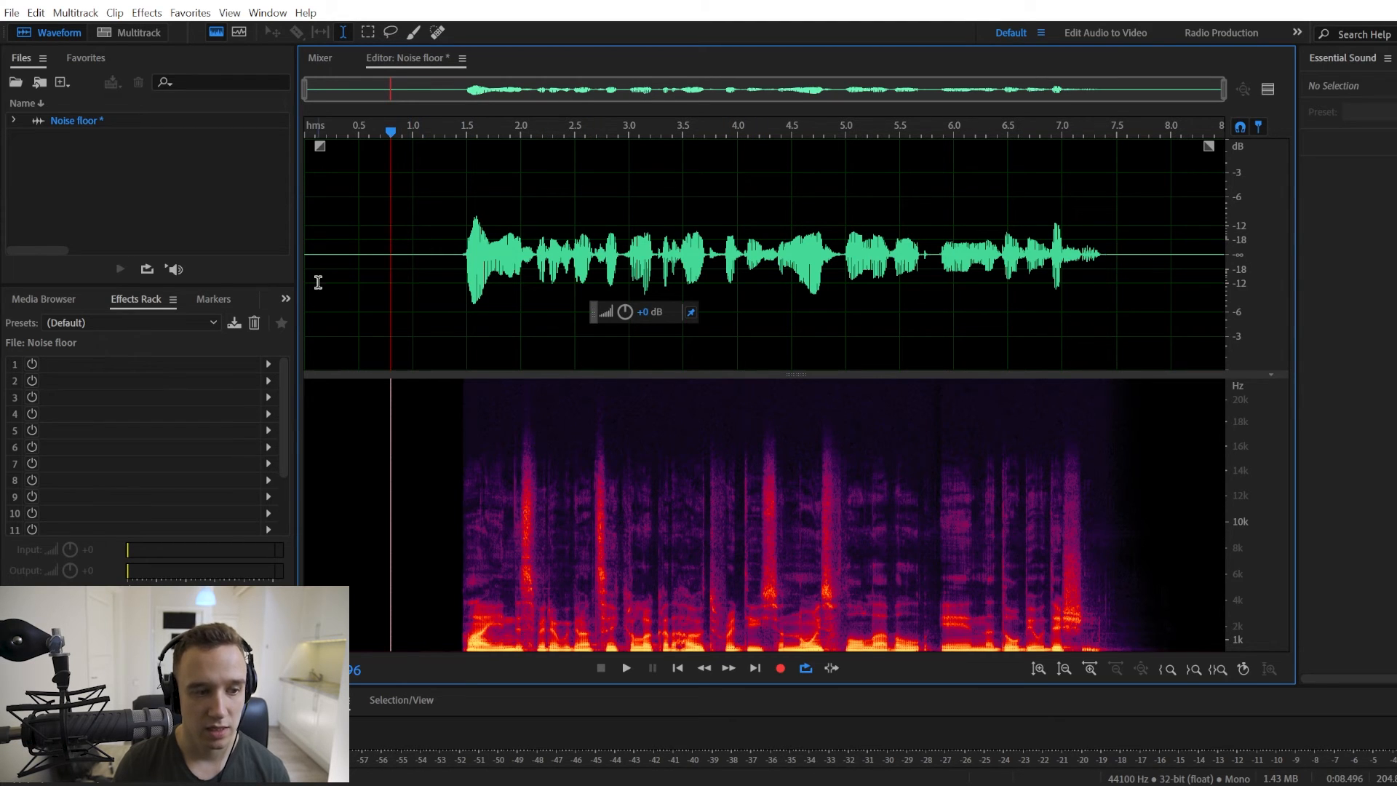
pyautogui.moveTo(517, 310)
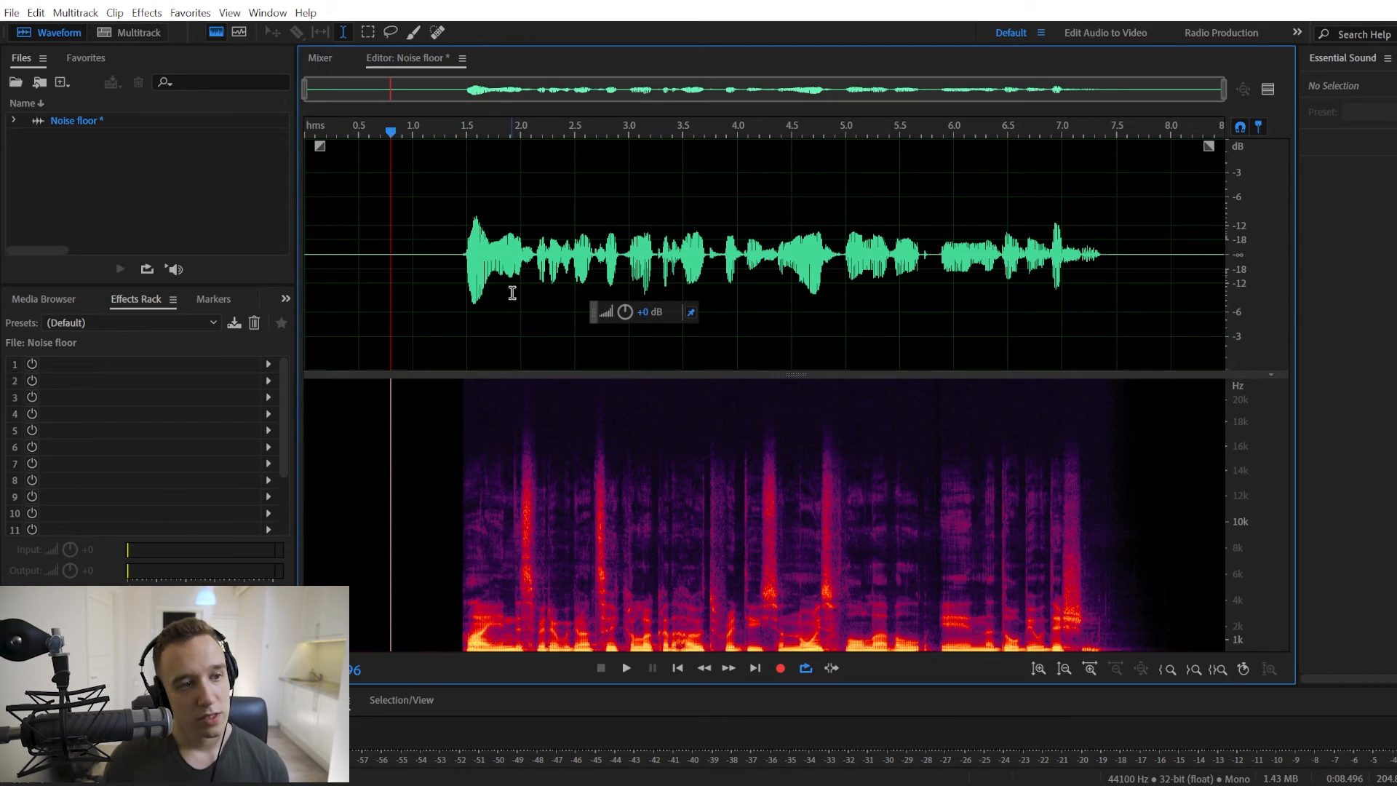
pyautogui.moveTo(452, 226)
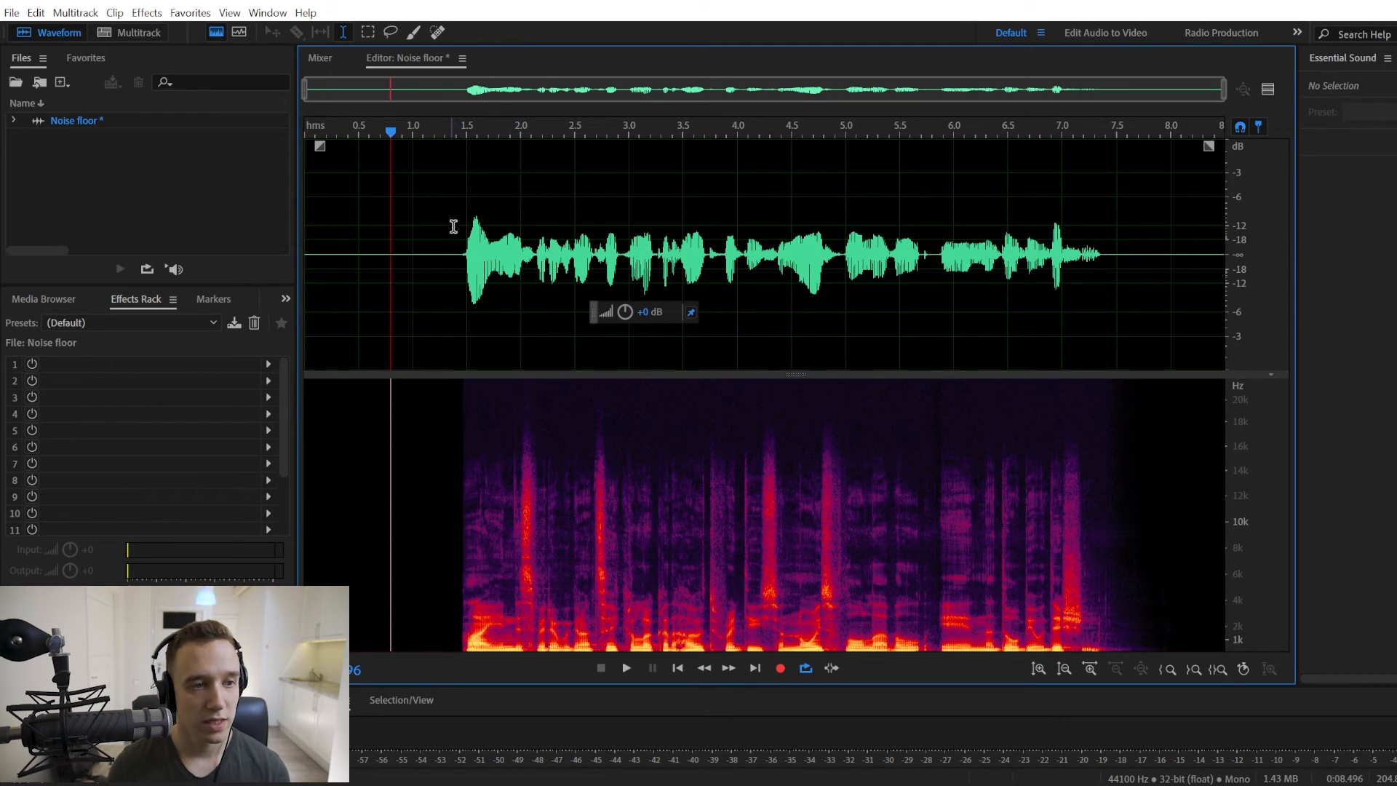
pyautogui.moveTo(638, 253)
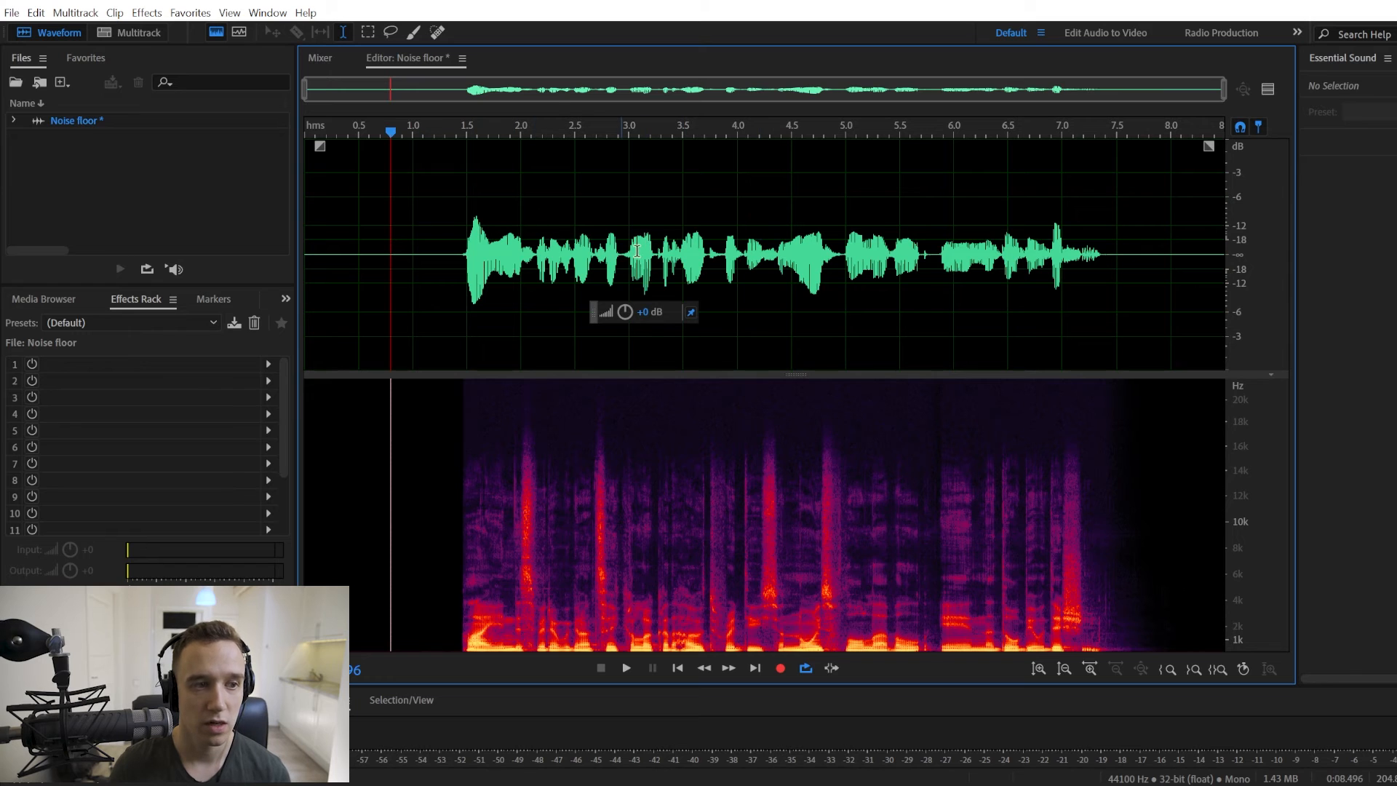
pyautogui.moveTo(485, 307)
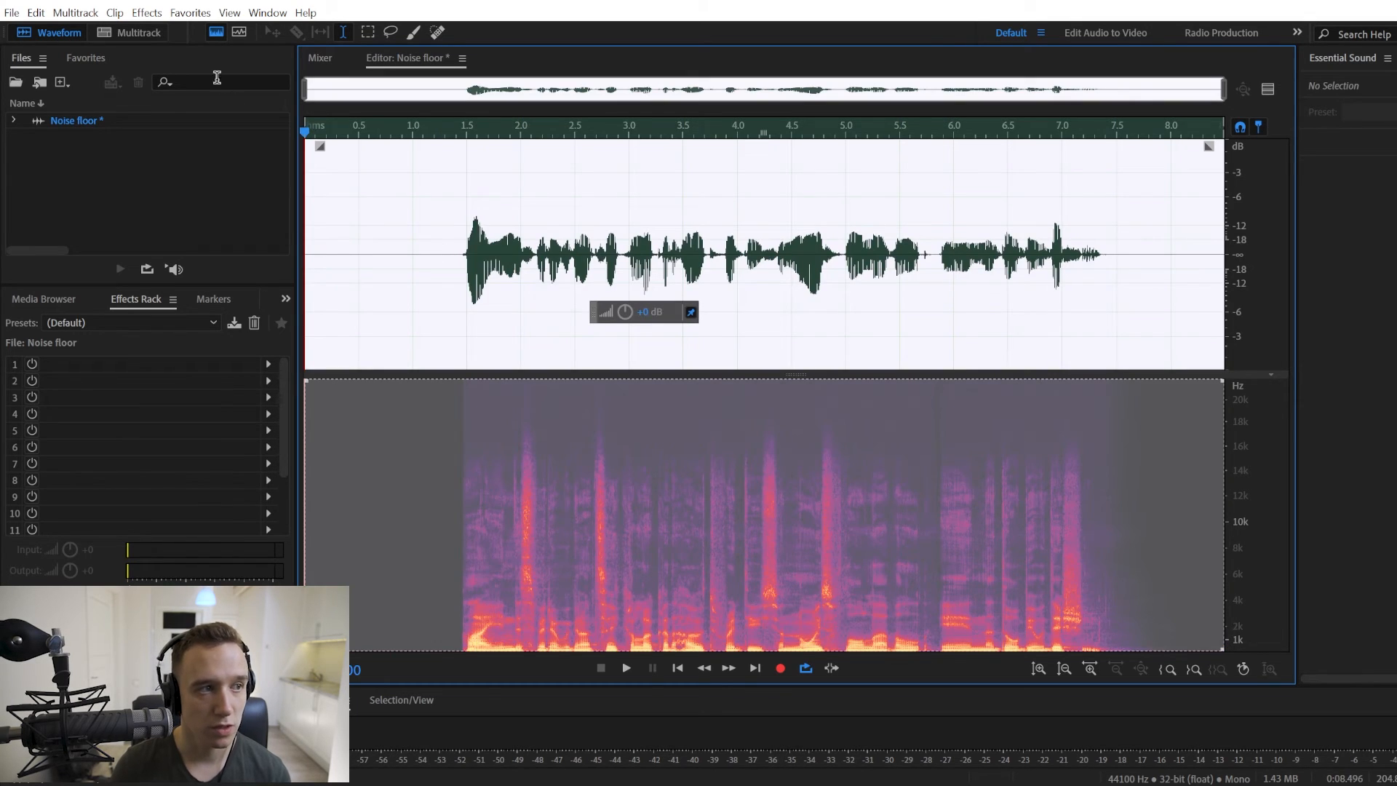
pyautogui.click(145, 13)
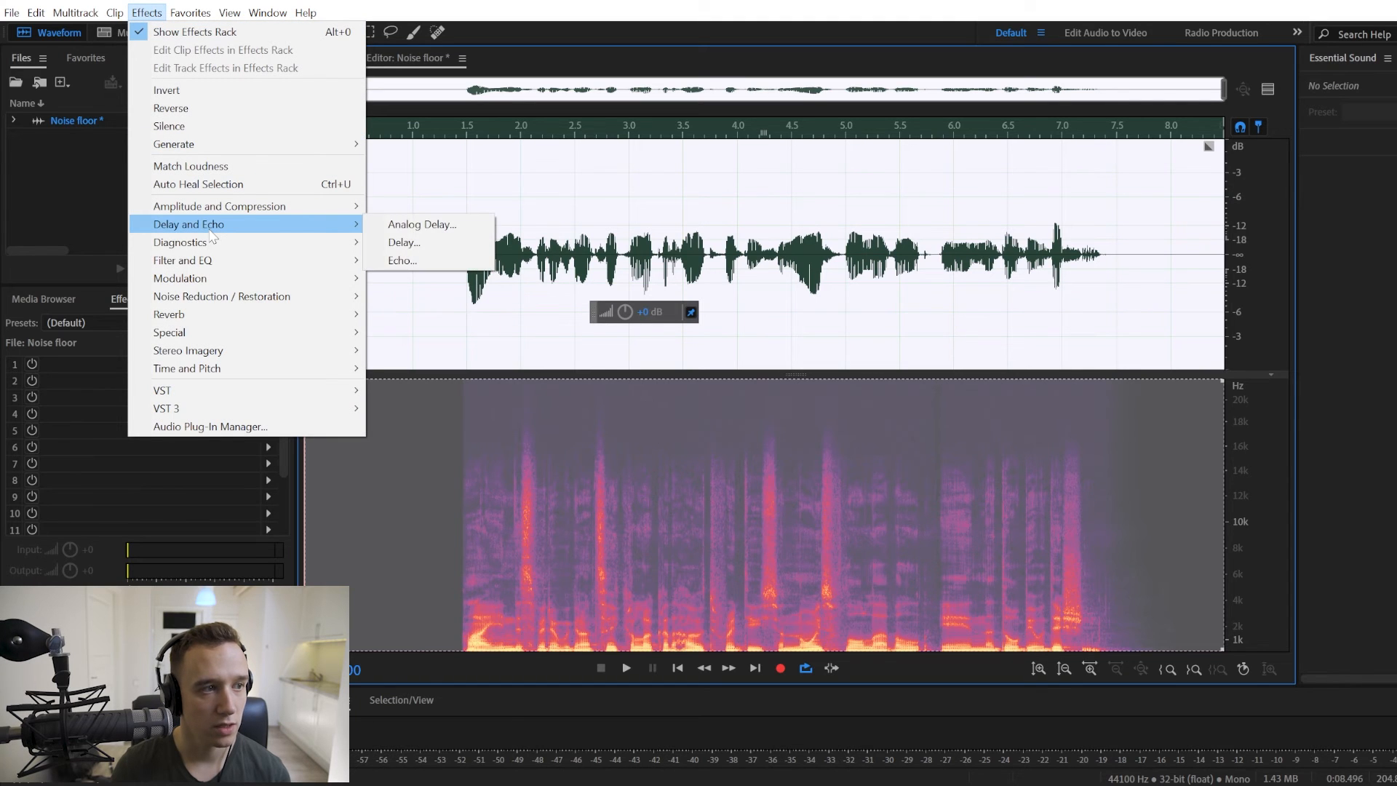
pyautogui.moveTo(221, 296)
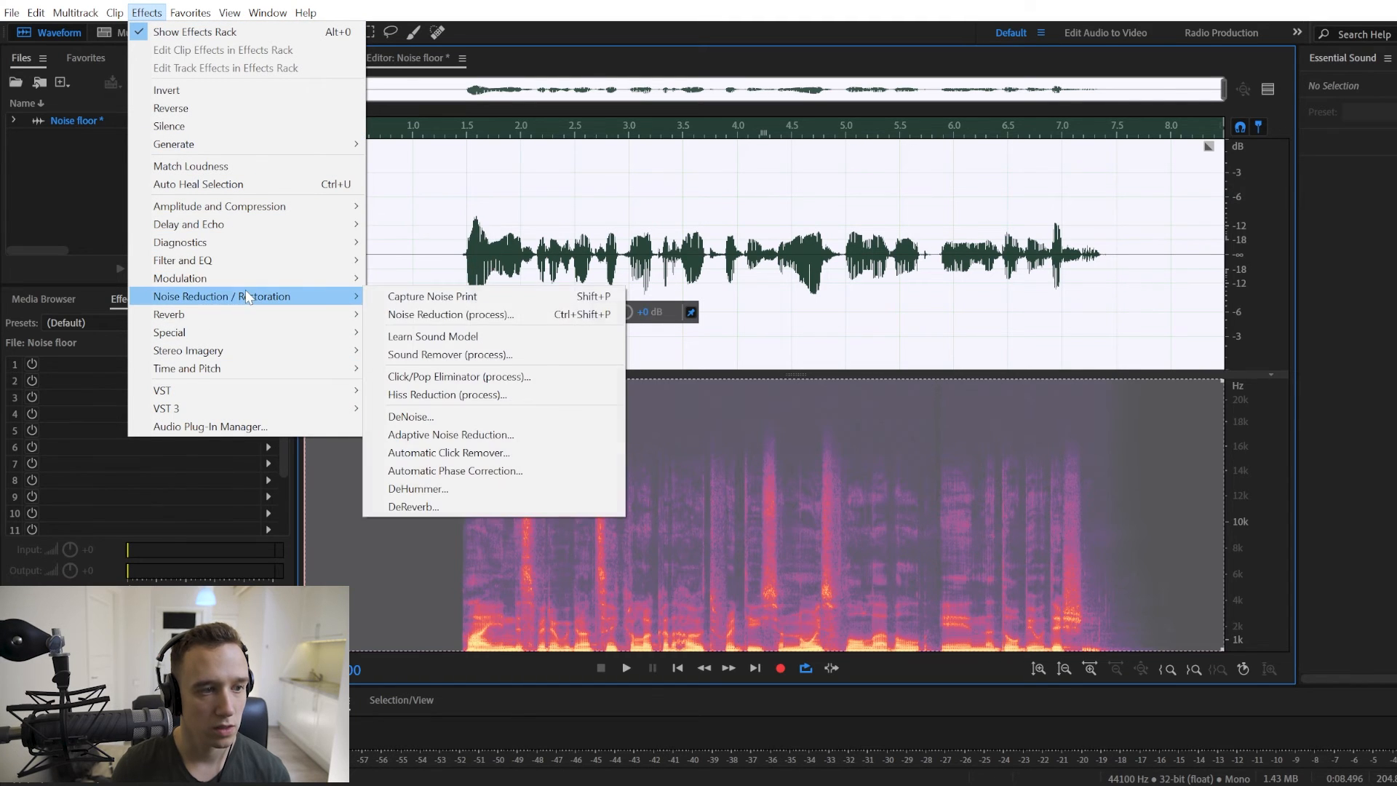
# Open the DeNoise effect settings for the Noise floor clip.
pyautogui.click(410, 416)
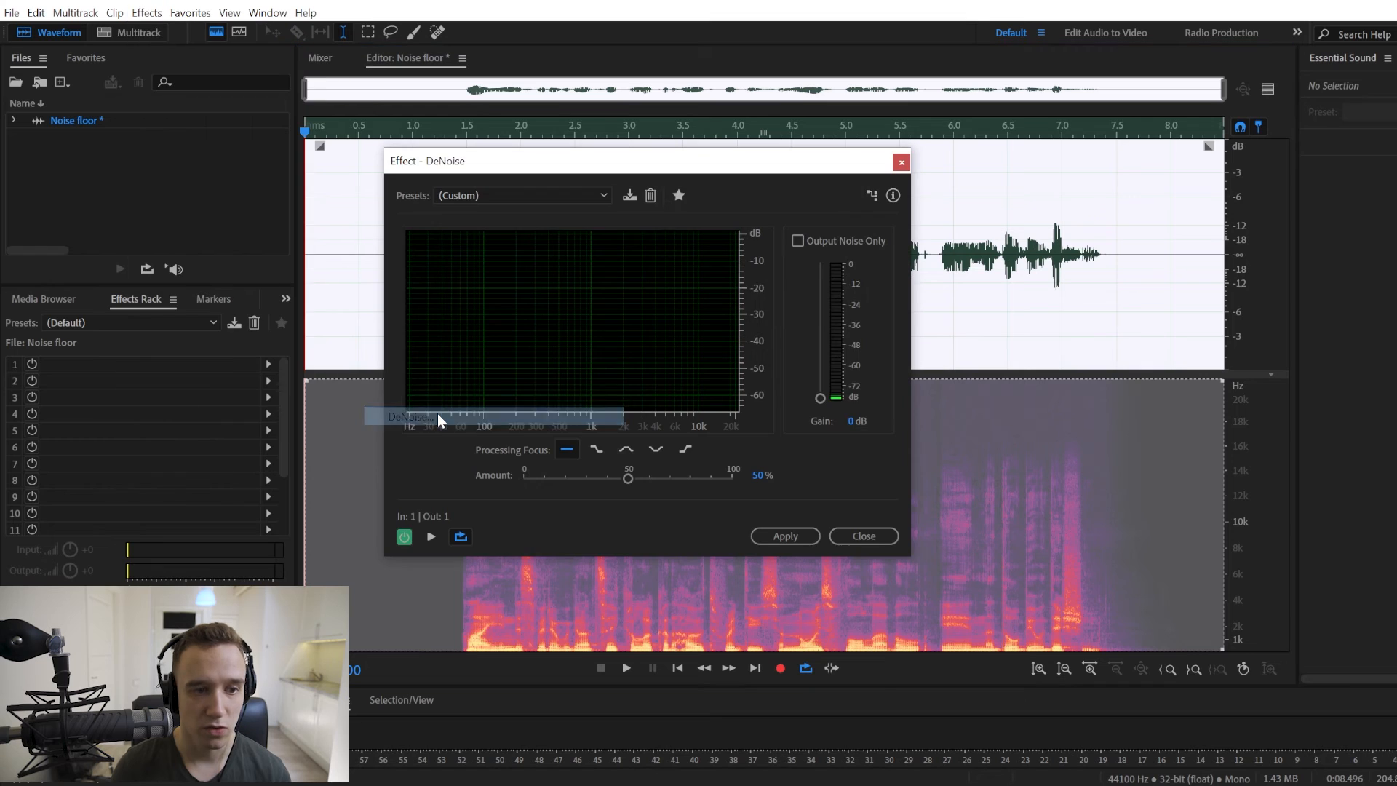
pyautogui.moveTo(504, 181)
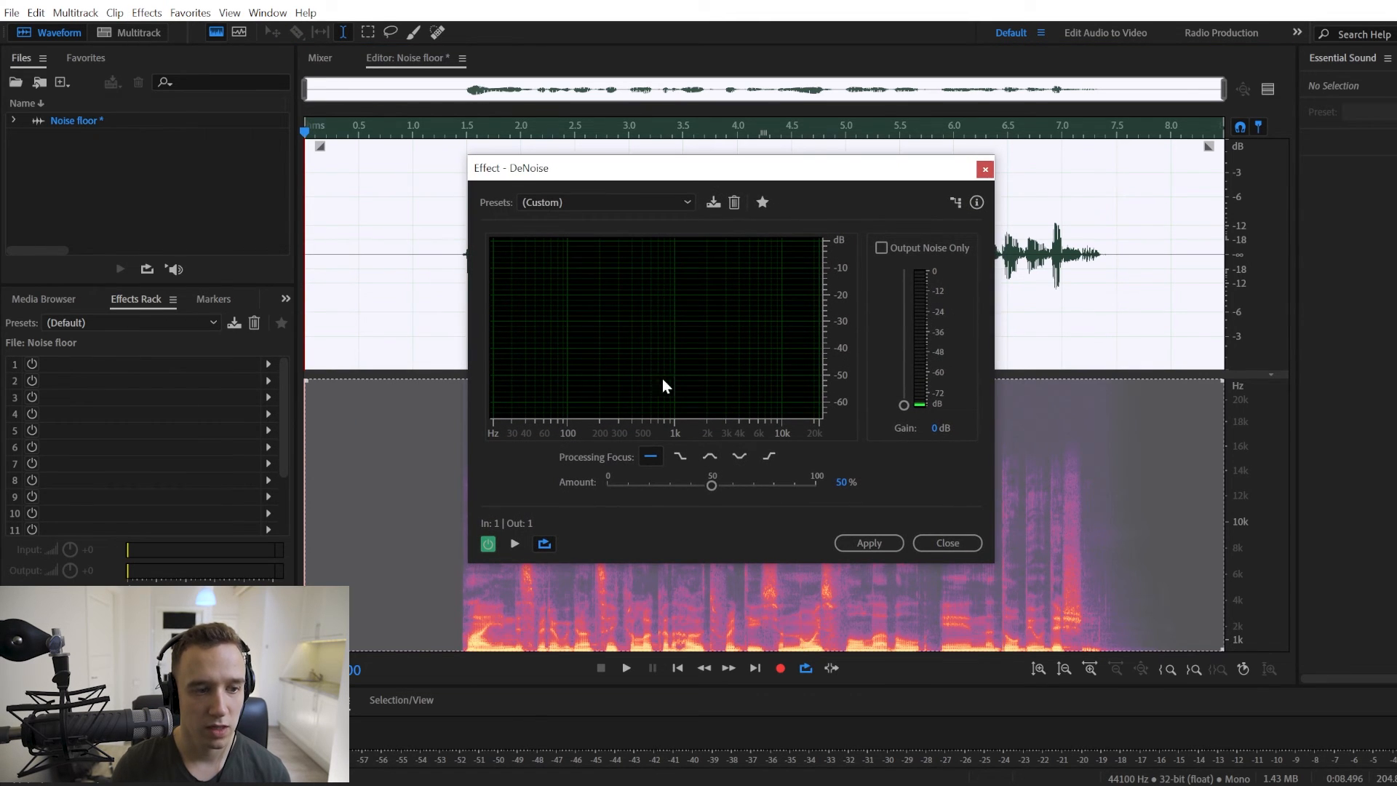
pyautogui.moveTo(869, 602)
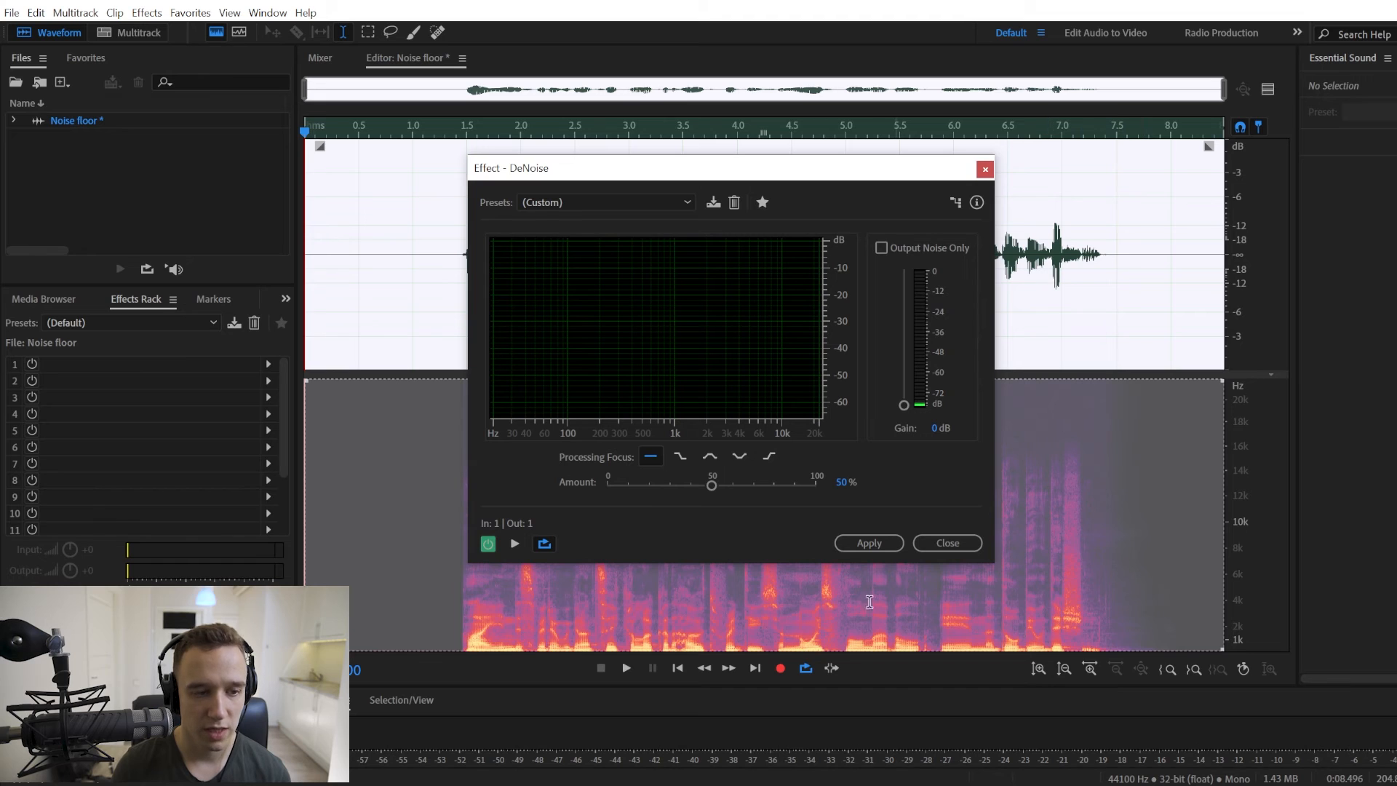
pyautogui.moveTo(512, 606)
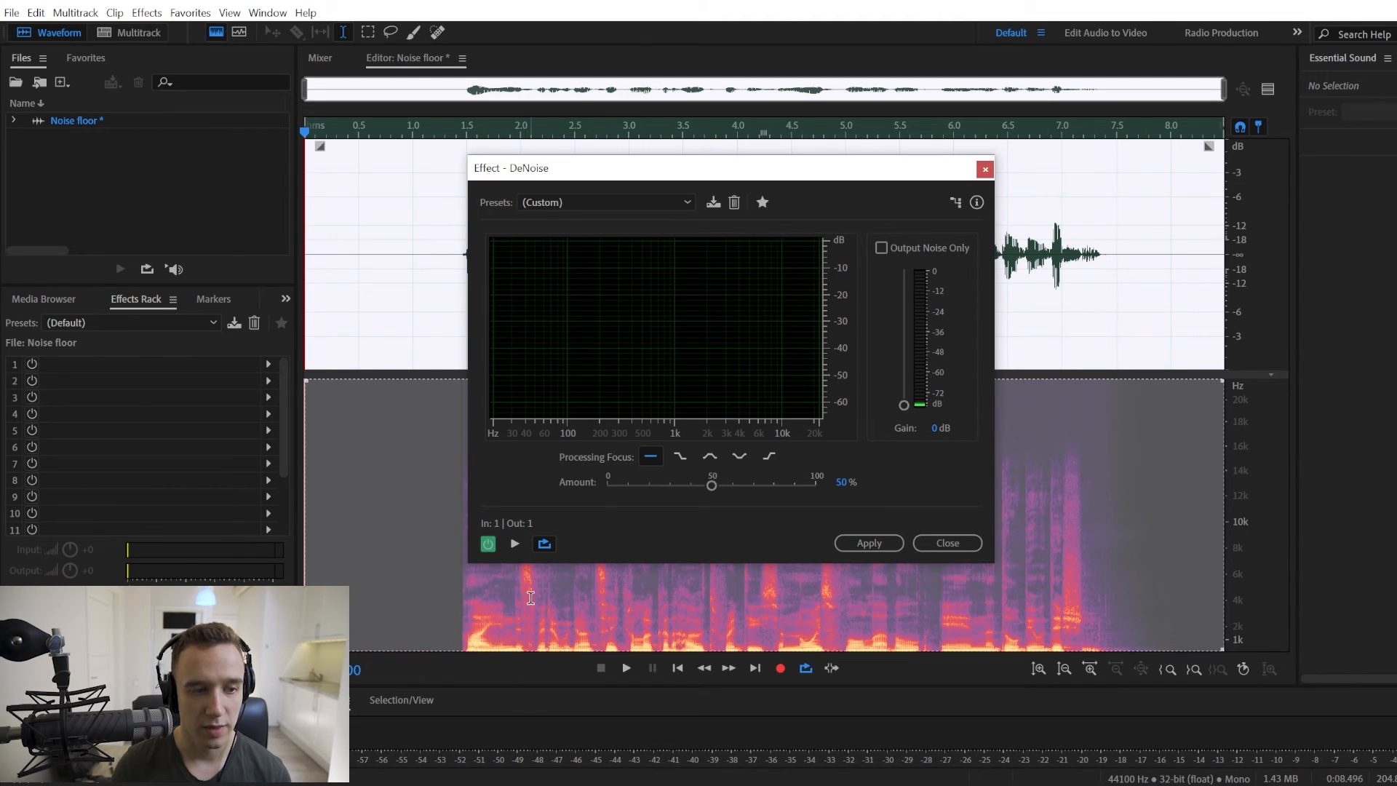
pyautogui.moveTo(1056, 575)
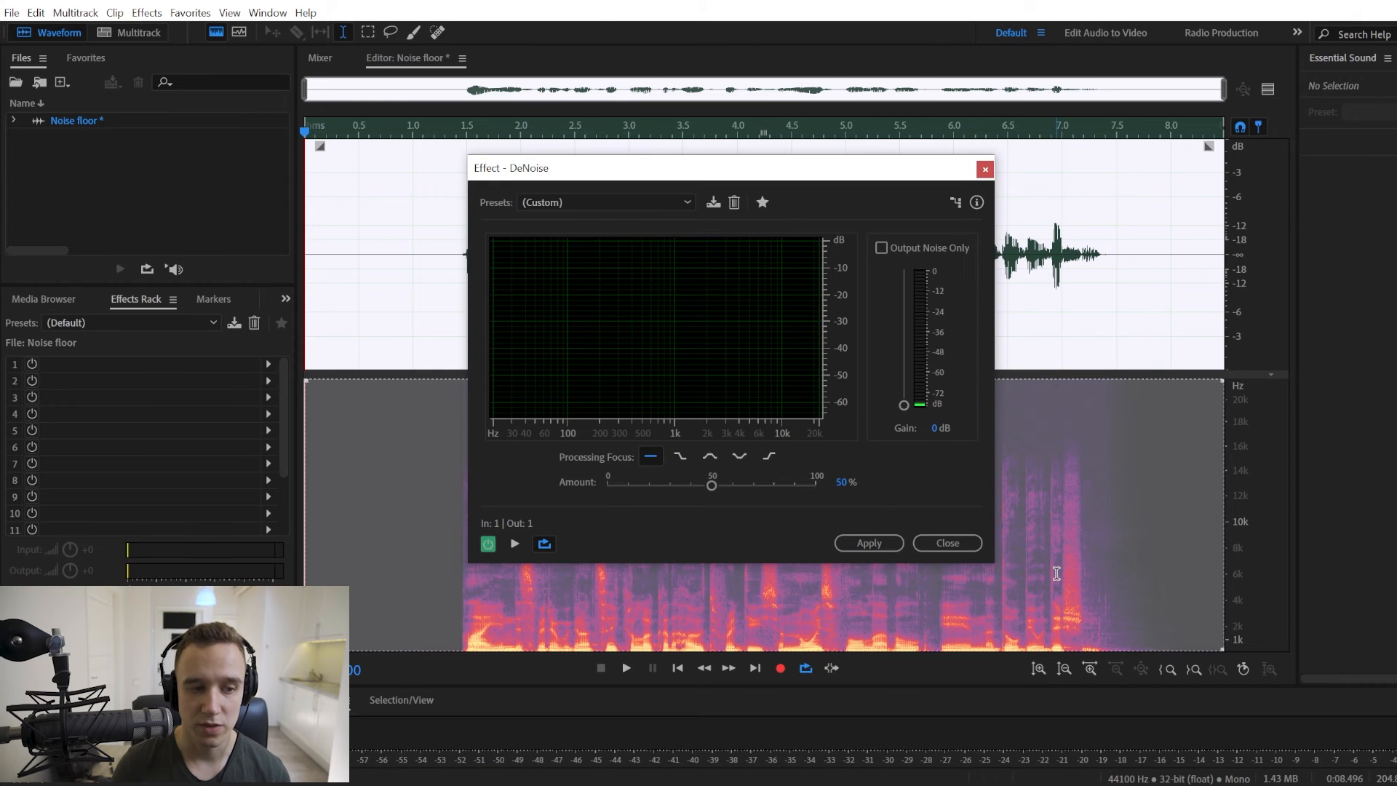
pyautogui.moveTo(664, 493)
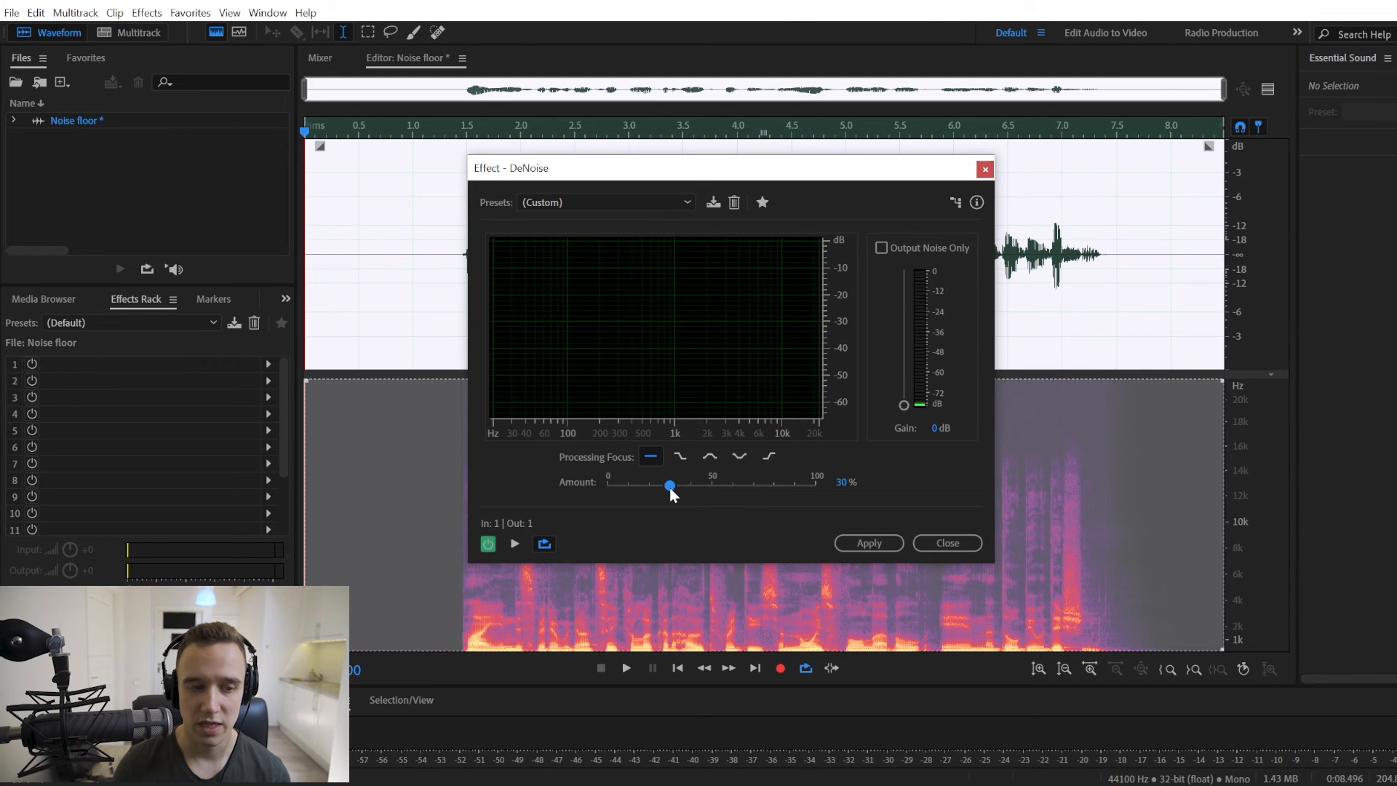
pyautogui.moveTo(672, 543)
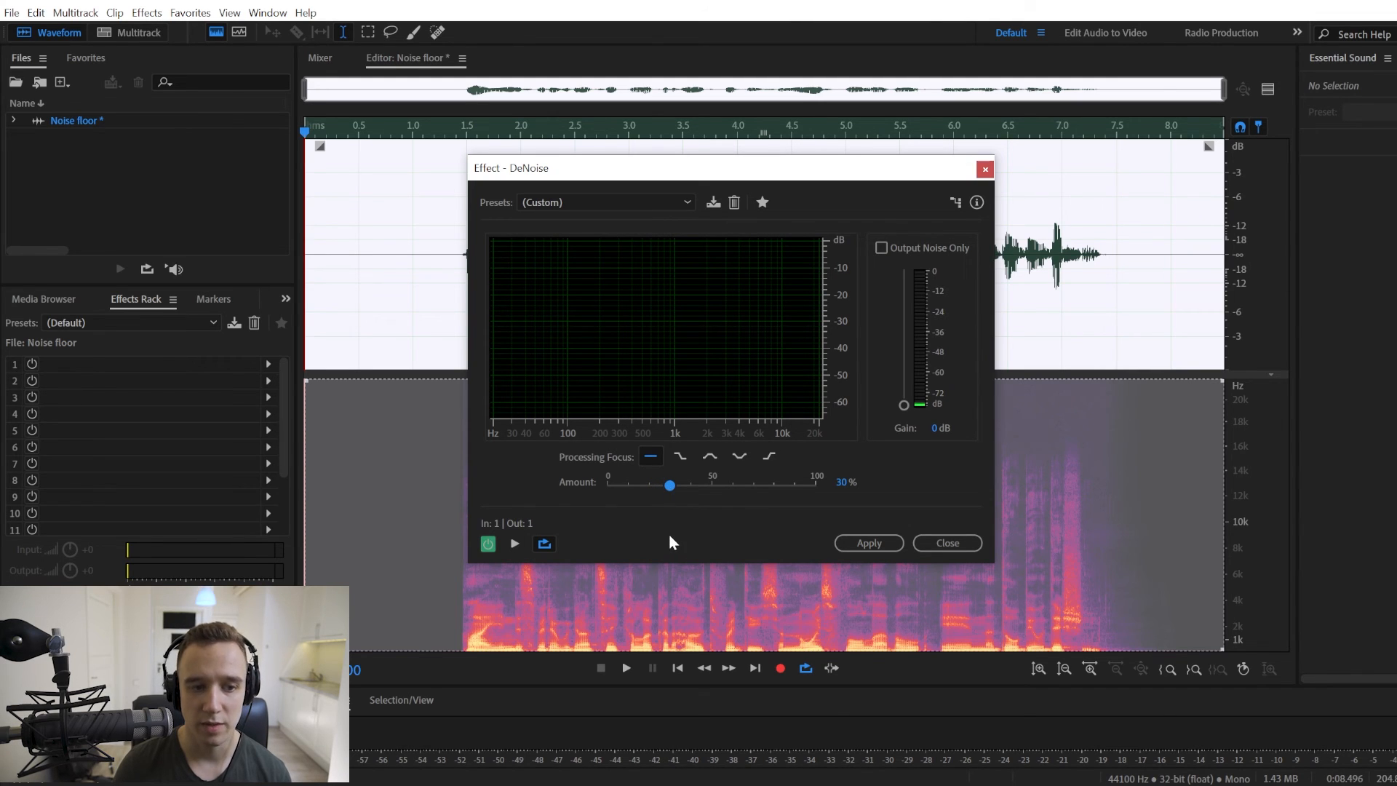
pyautogui.moveTo(802, 469)
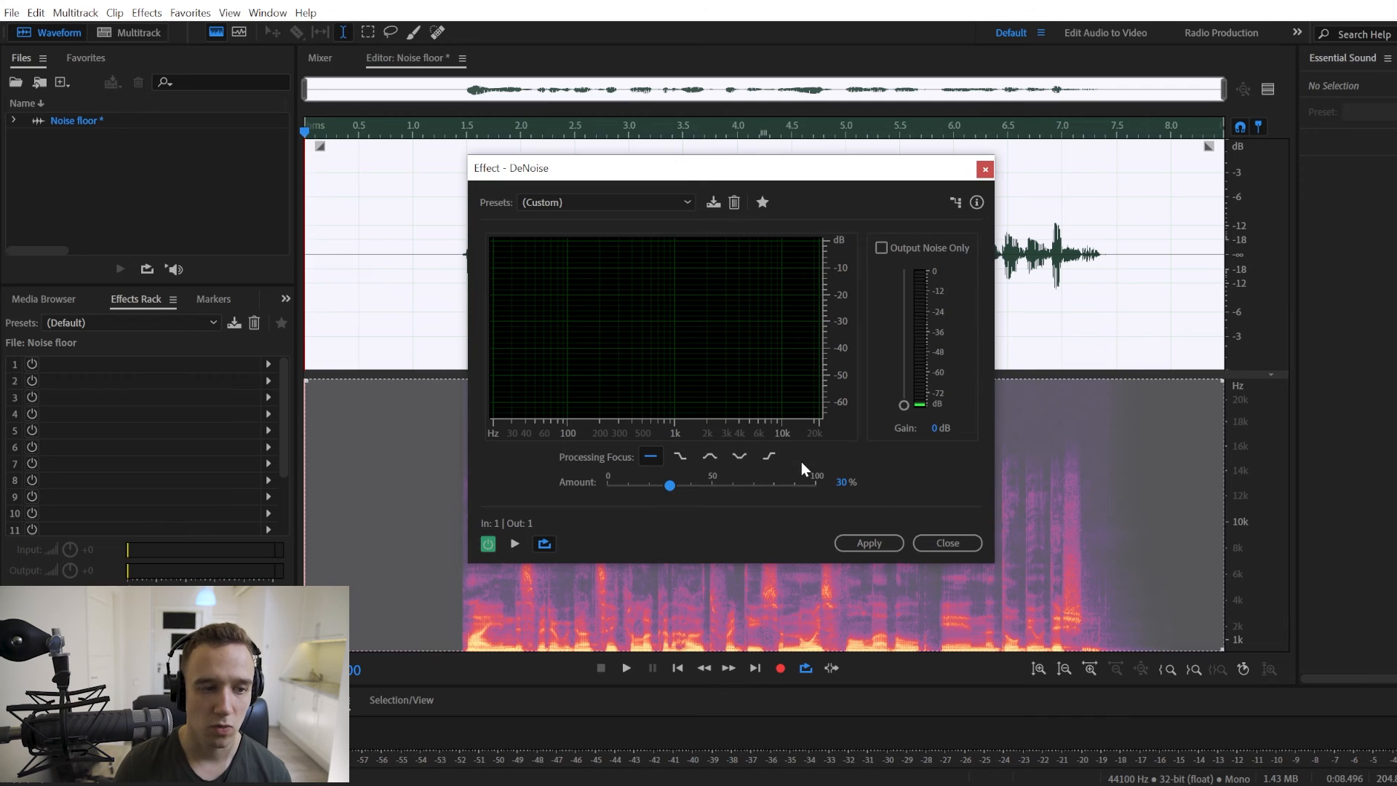
pyautogui.moveTo(806, 515)
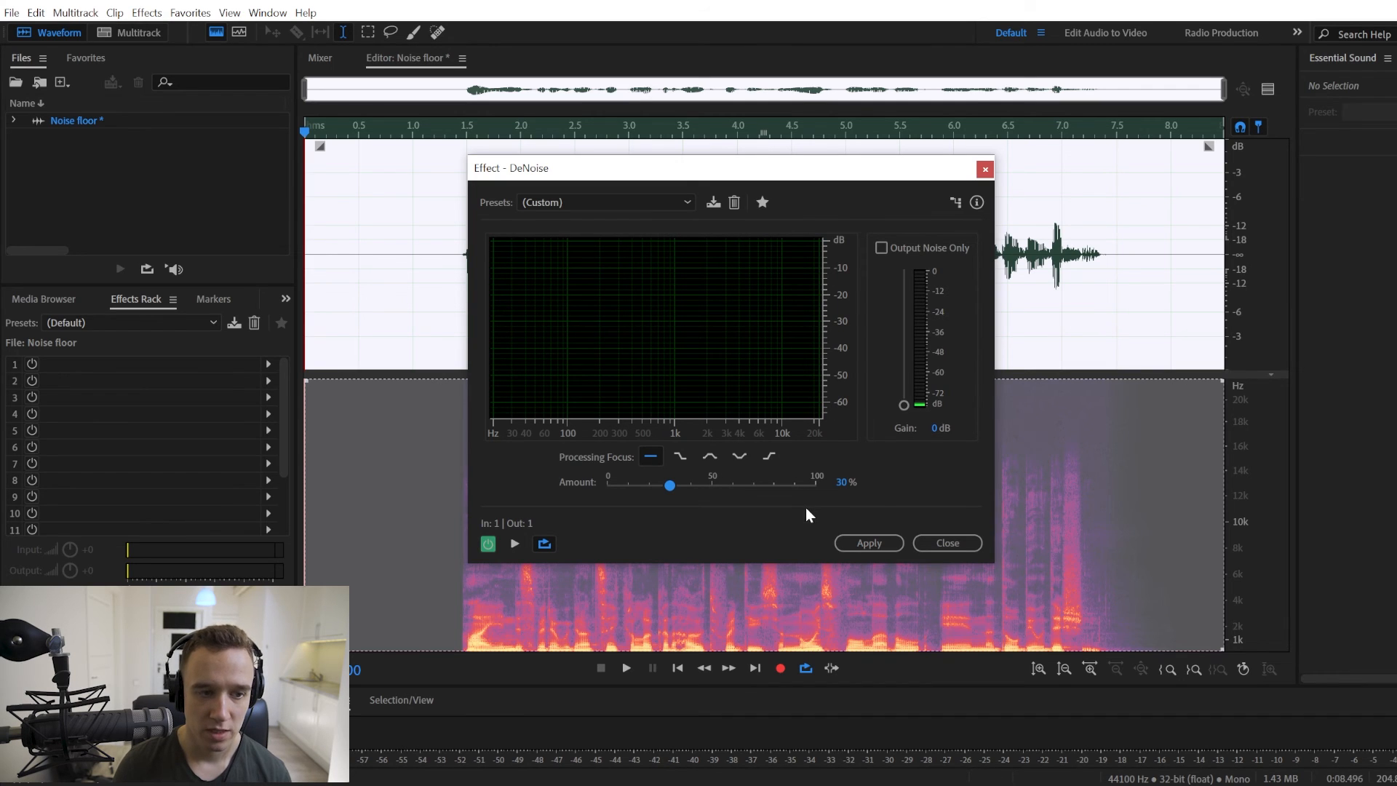
pyautogui.moveTo(803, 505)
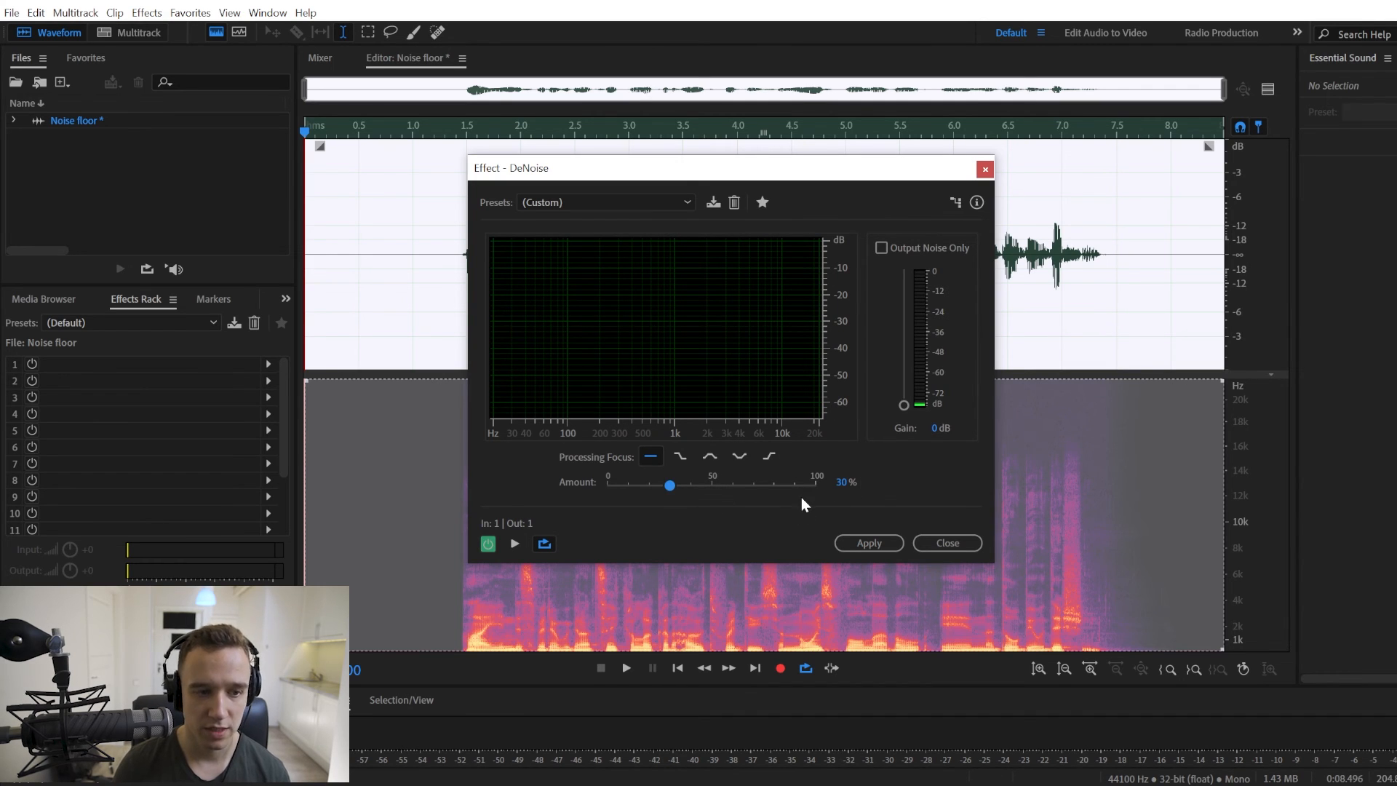
pyautogui.moveTo(868, 543)
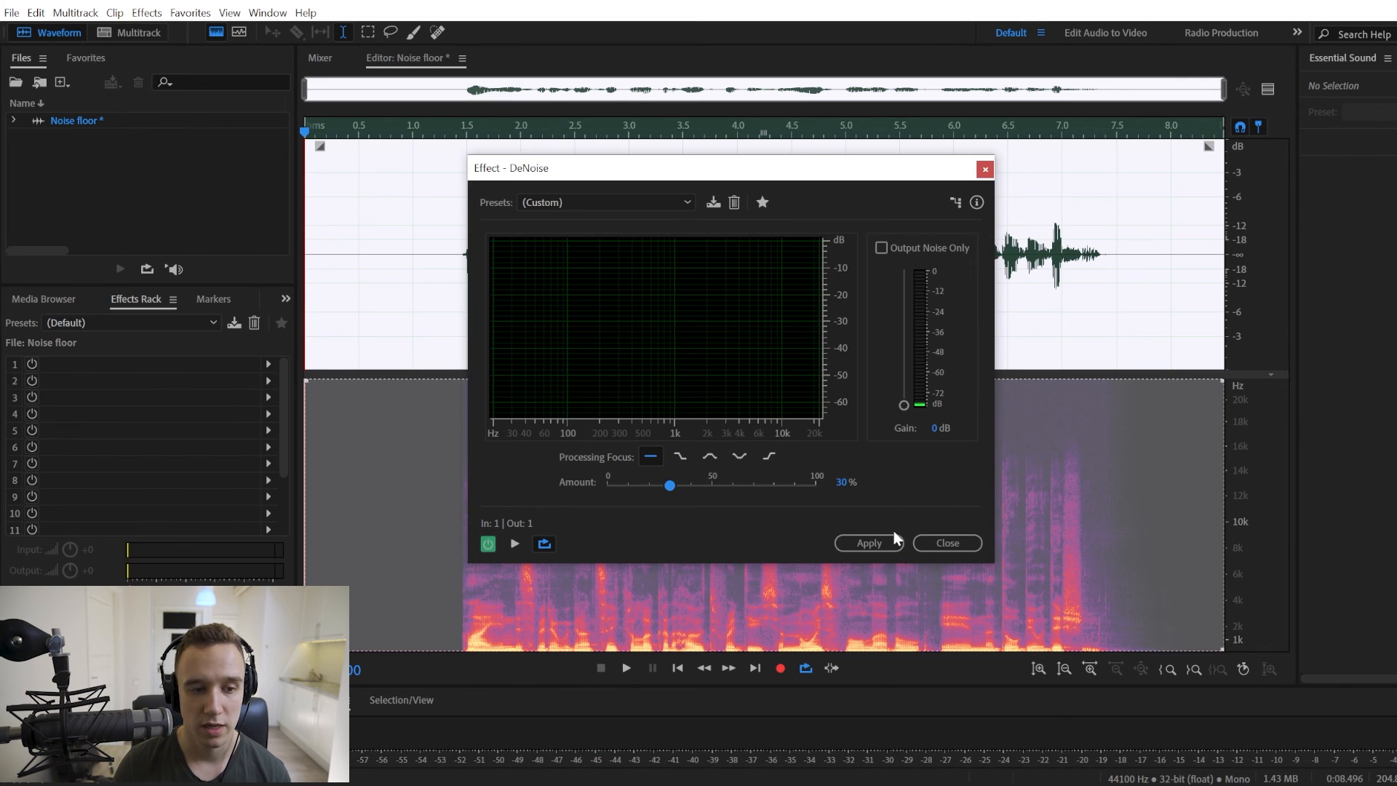
# Apply DeNoise at 30% amount to the Noise floor clip.
pyautogui.click(866, 543)
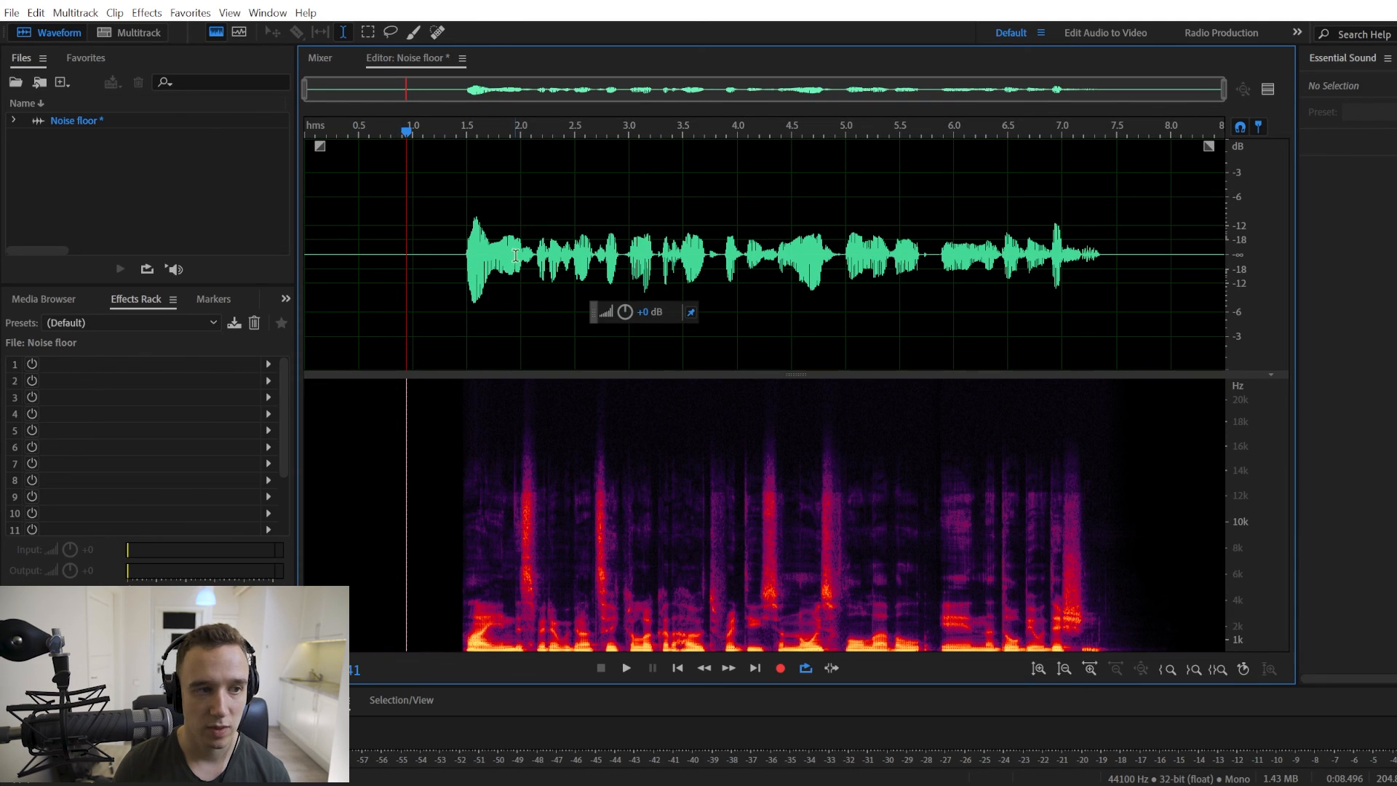
pyautogui.moveTo(440, 378)
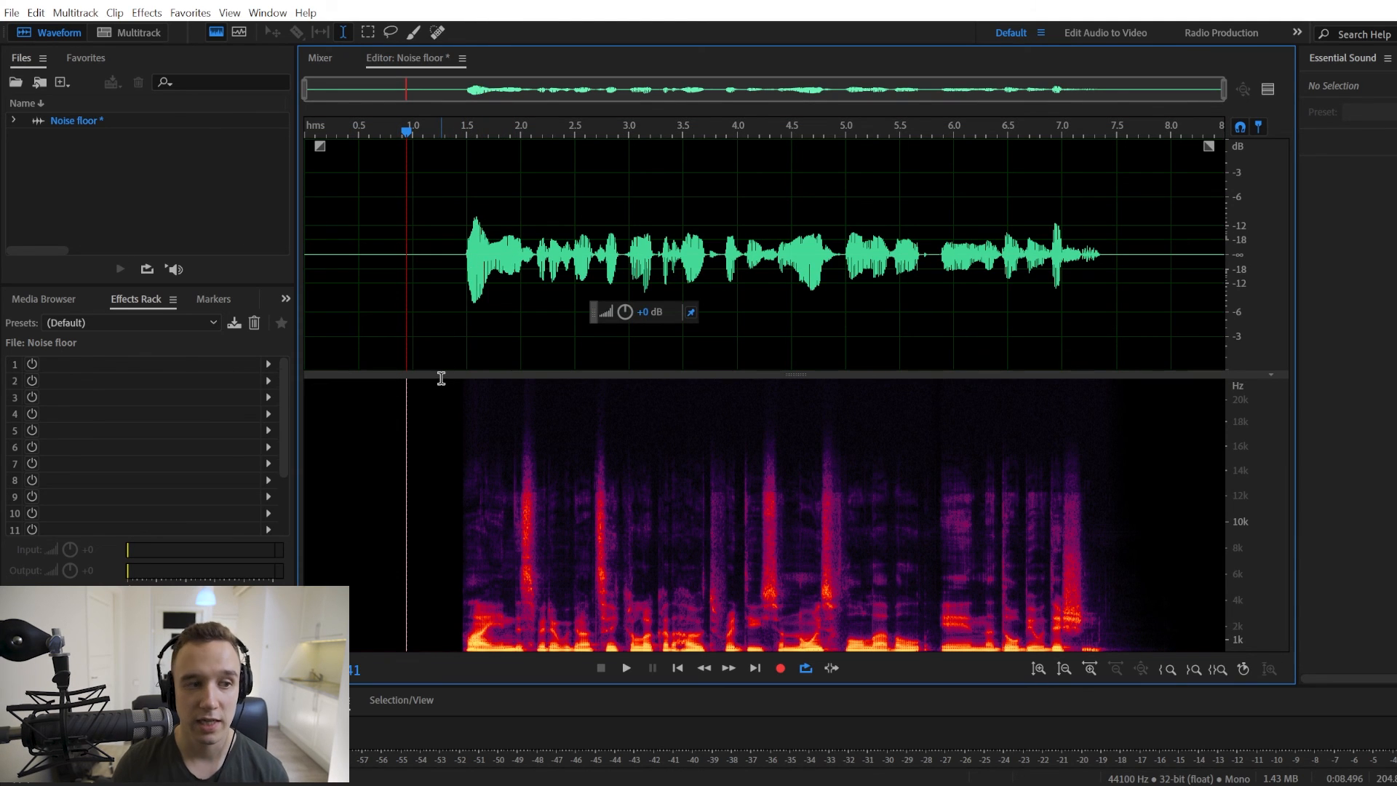
pyautogui.moveTo(445, 326)
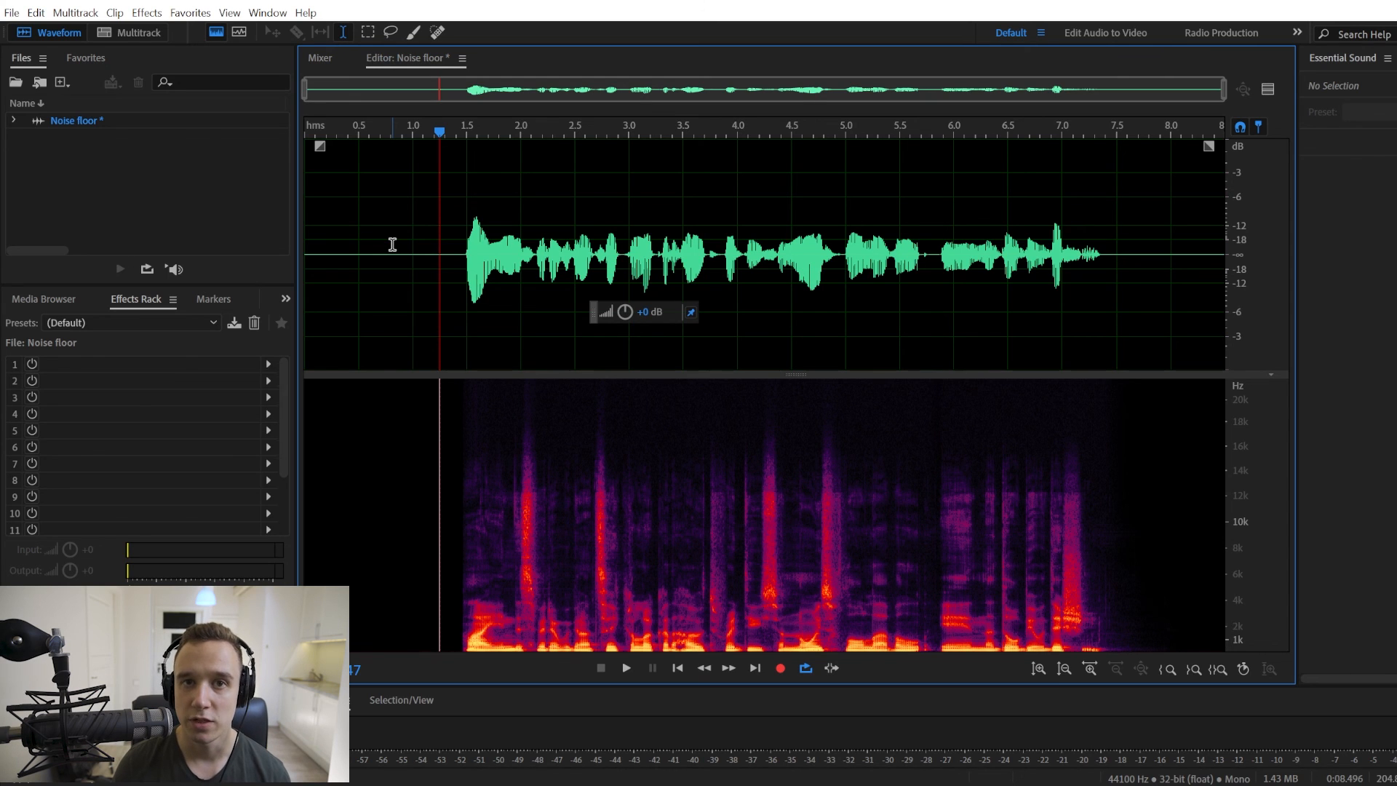
pyautogui.moveTo(428, 249)
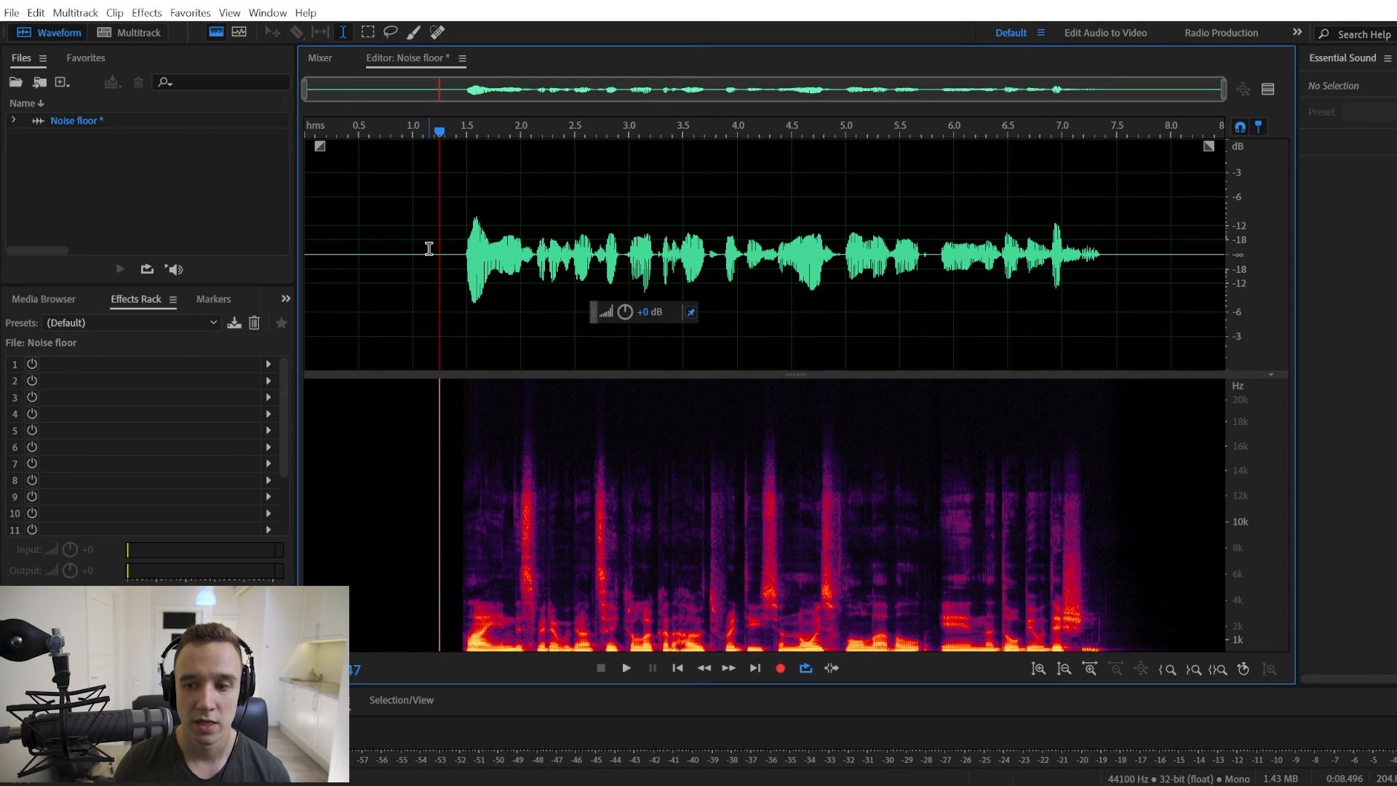